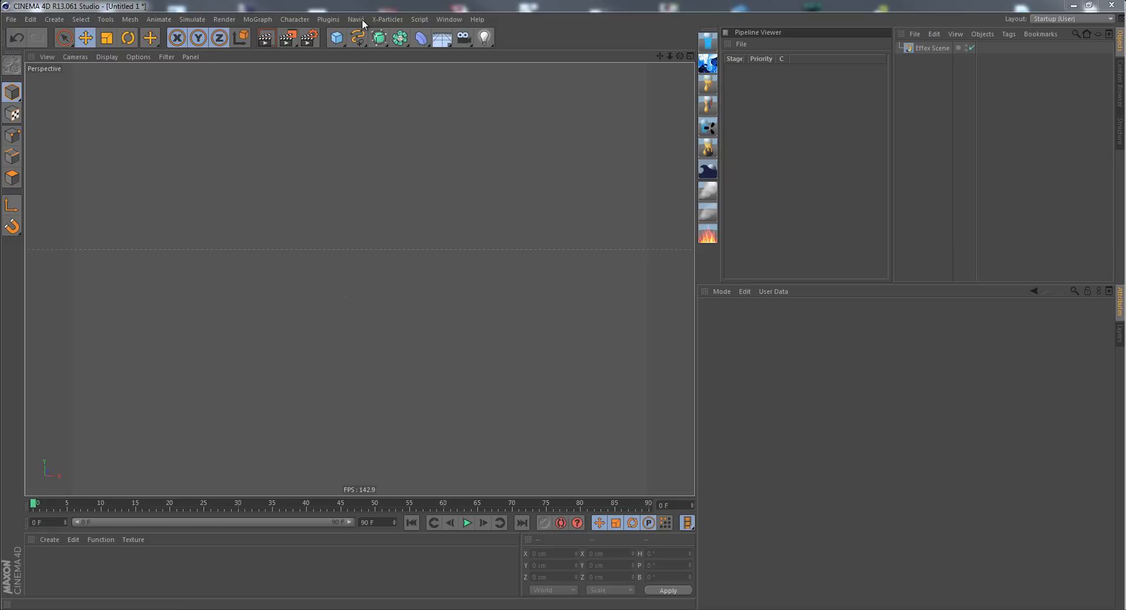
Add a Gaseous Dynamics solver and nest it under the Effex Scene
{"action": "left_click", "coordinate": [357, 19]}
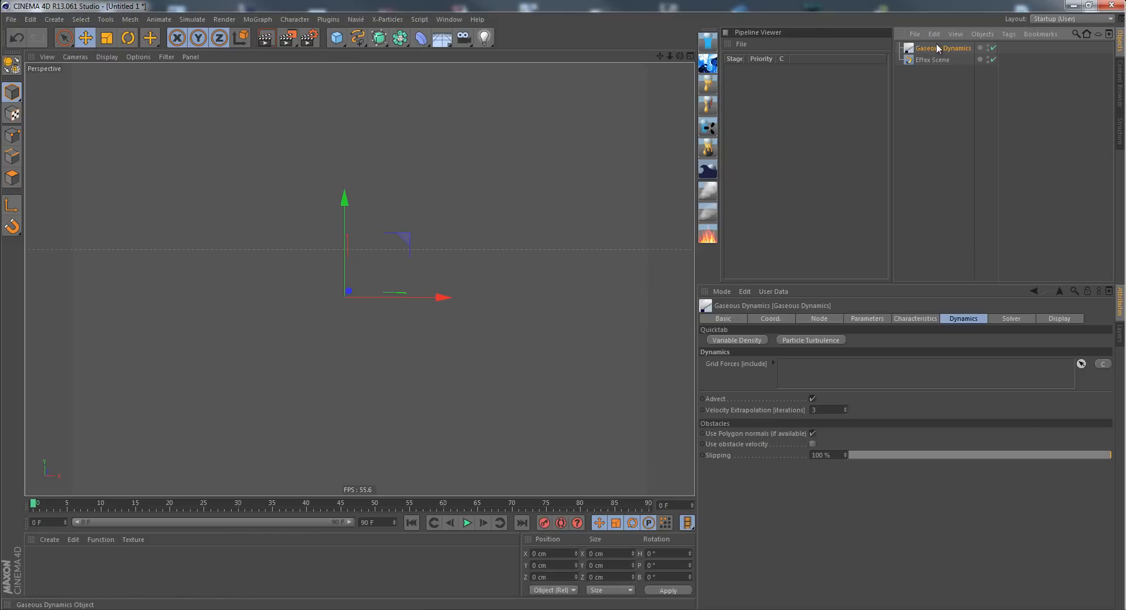
{"action": "left_click", "coordinate": [932, 60]}
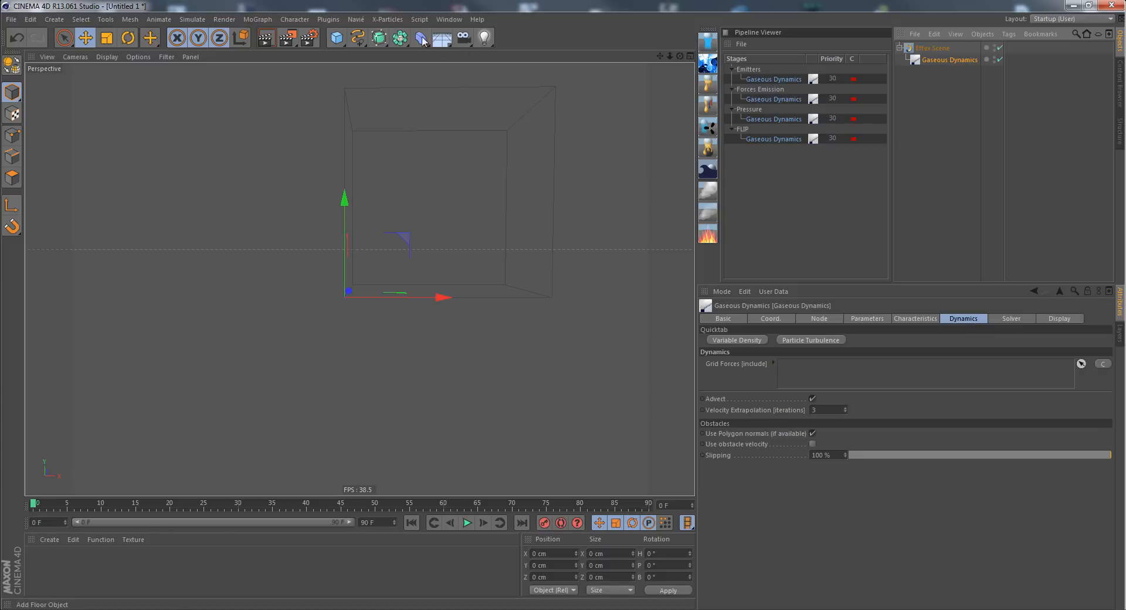
{"action": "left_click", "coordinate": [356, 20]}
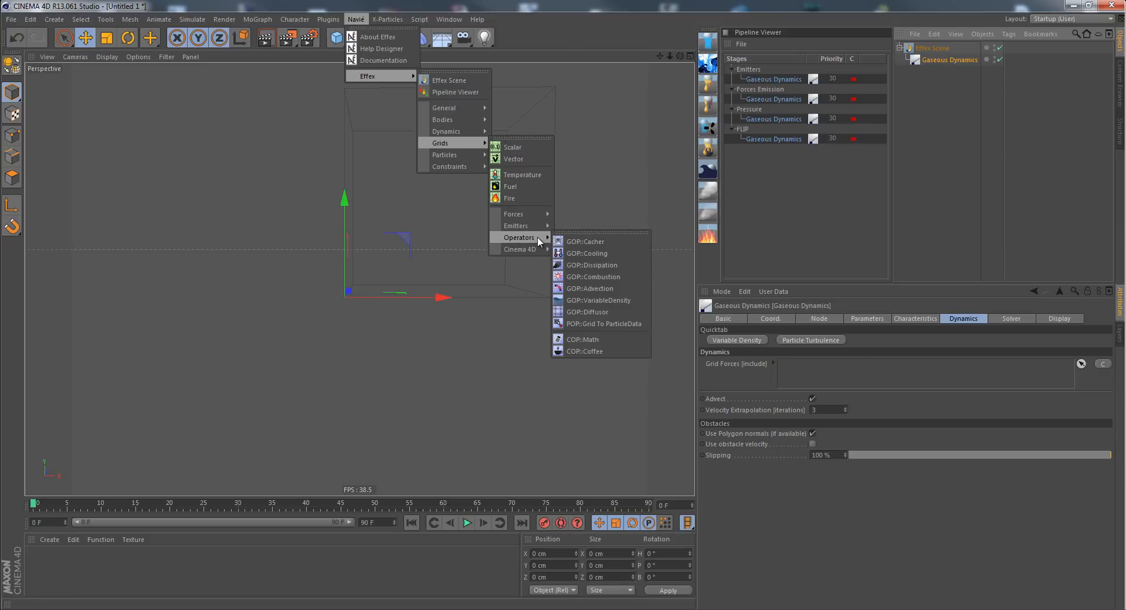
{"action": "mouse_move", "coordinate": [523, 246]}
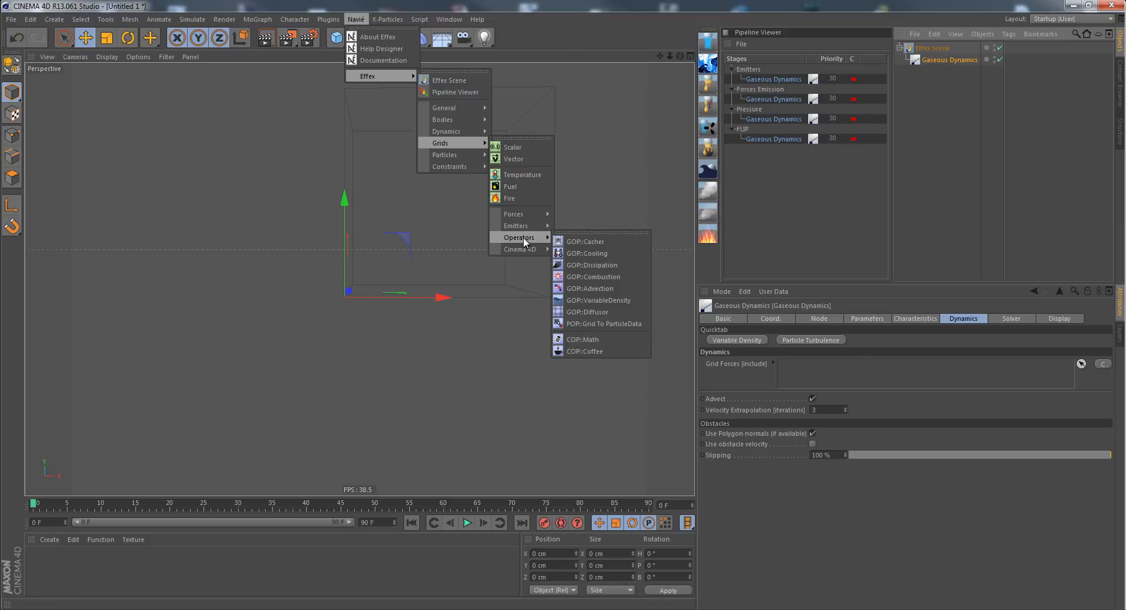
Add GOP::Advection with Gaseous Dynamics velocity and a Runge-Kutta 2nd Order integrator
{"action": "left_click", "coordinate": [590, 288]}
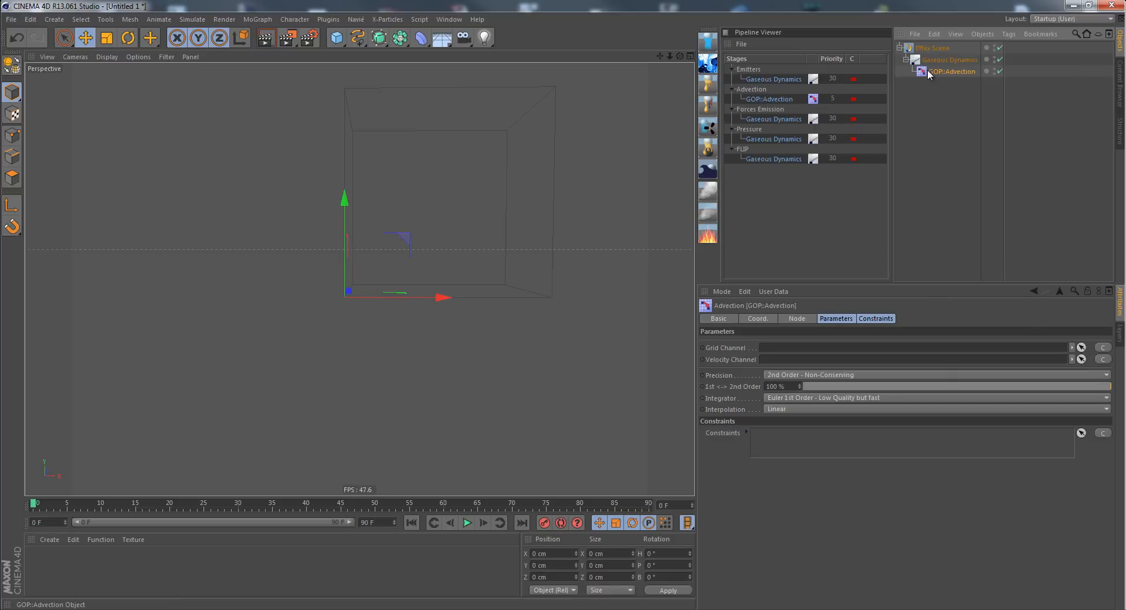
{"action": "mouse_move", "coordinate": [931, 73]}
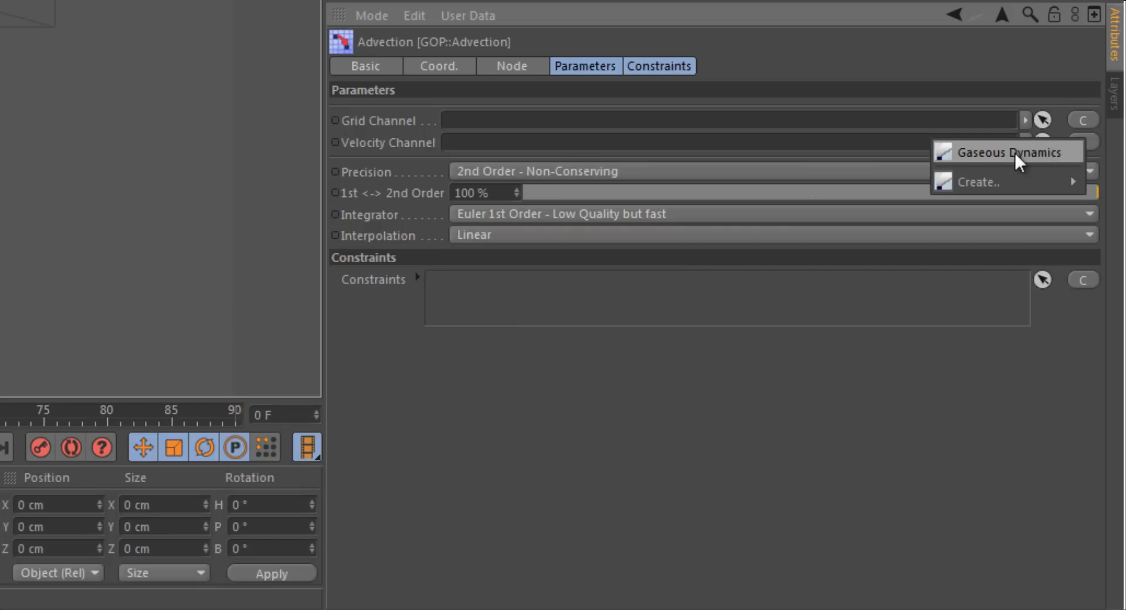
{"action": "left_click", "coordinate": [1008, 153]}
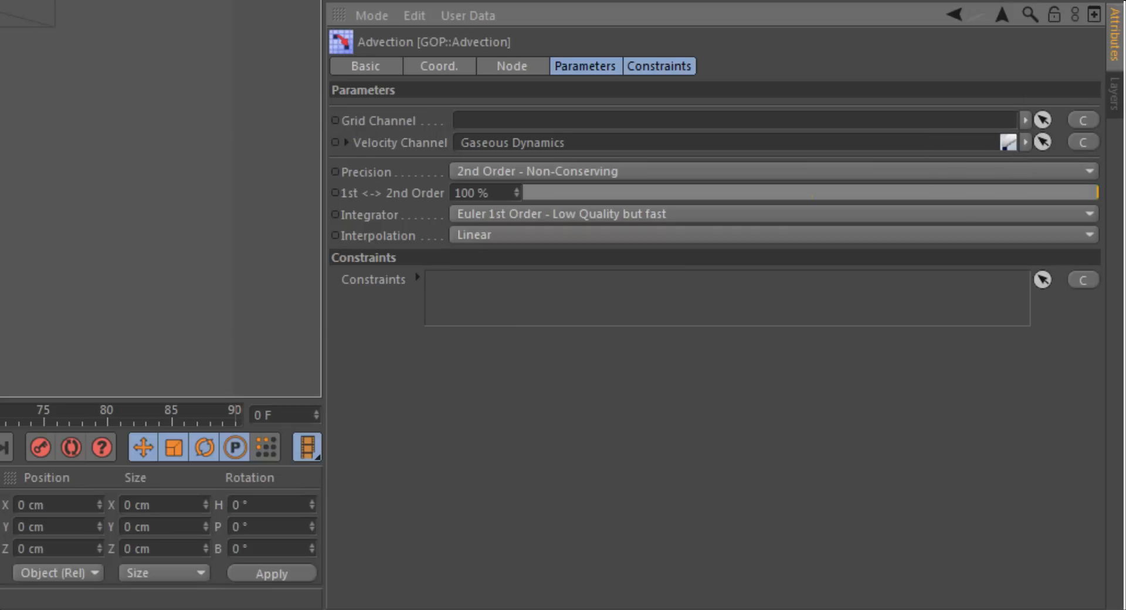
{"action": "mouse_move", "coordinate": [561, 240]}
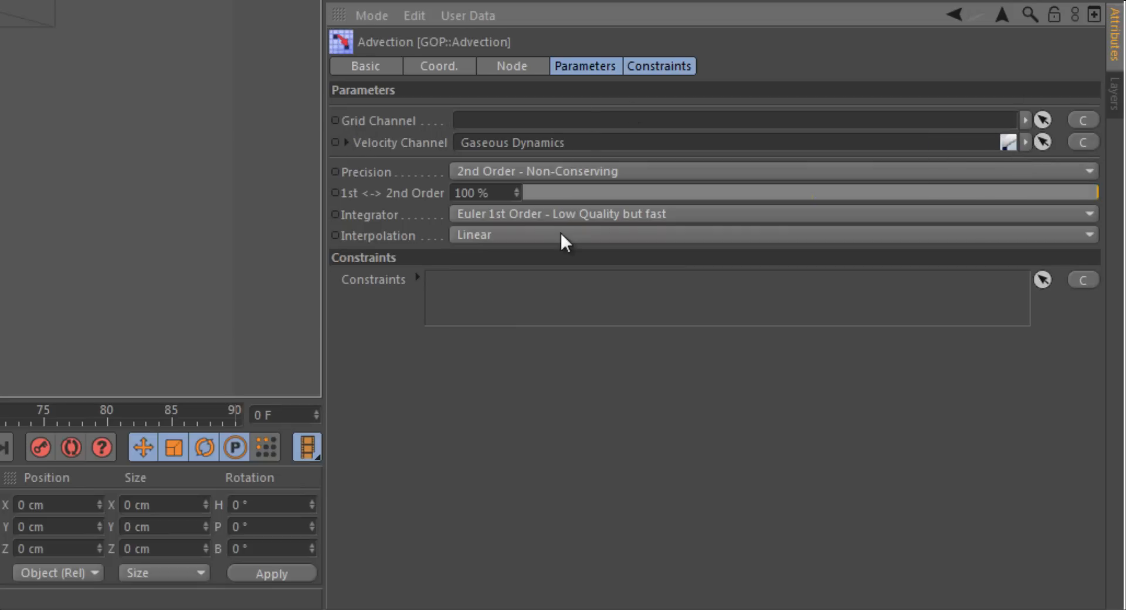
{"action": "left_click", "coordinate": [763, 214]}
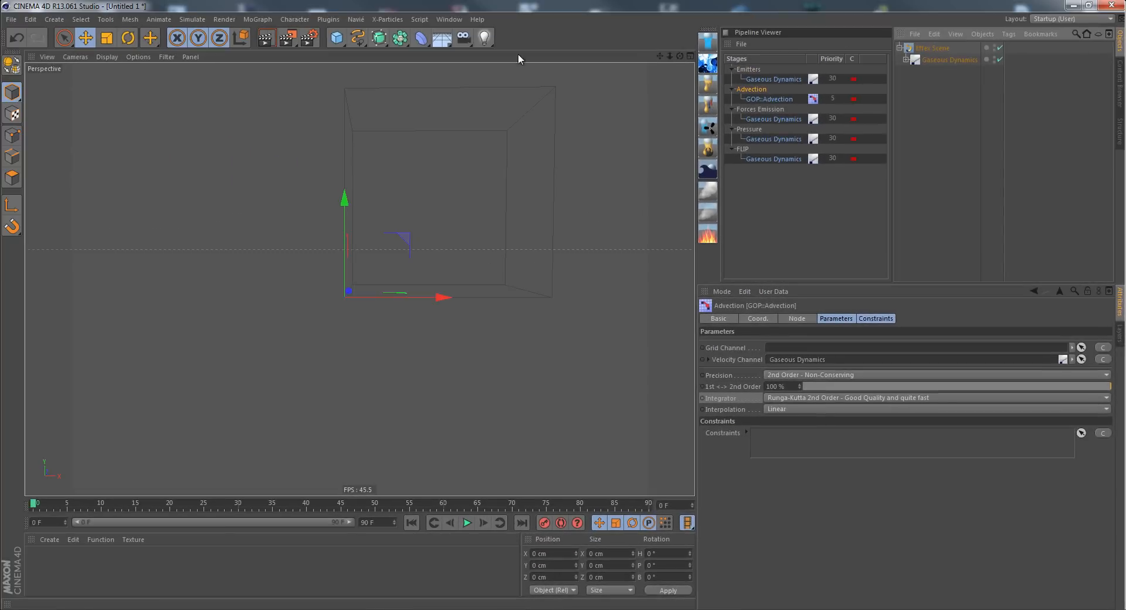
Add a Scalar grid and move its GOP::Advection to the Channels Advection stage
{"action": "left_click", "coordinate": [357, 19]}
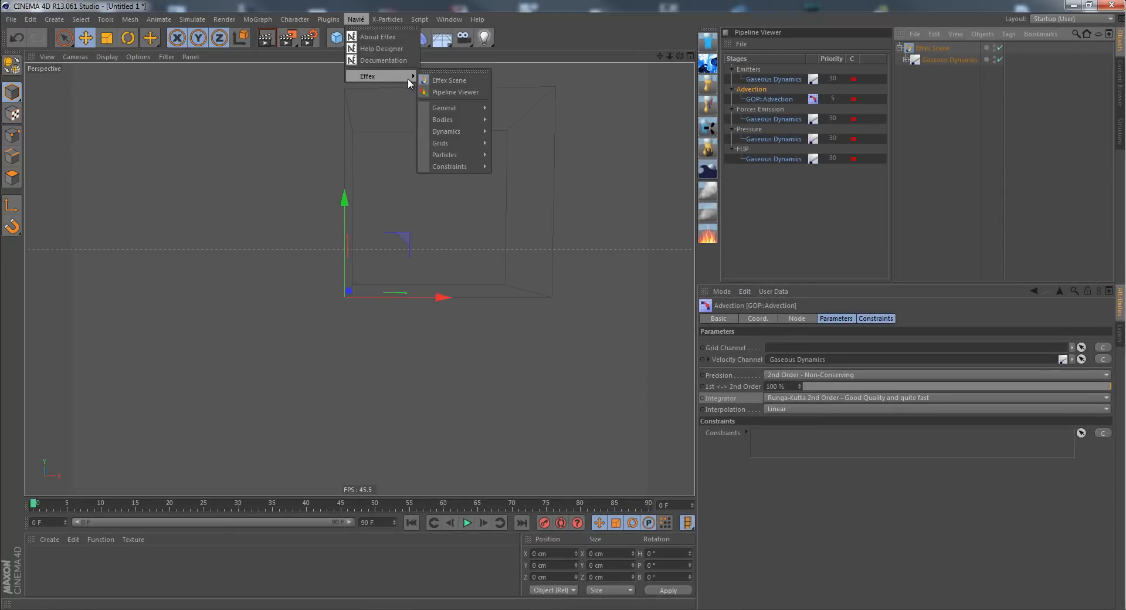
{"action": "mouse_move", "coordinate": [449, 143]}
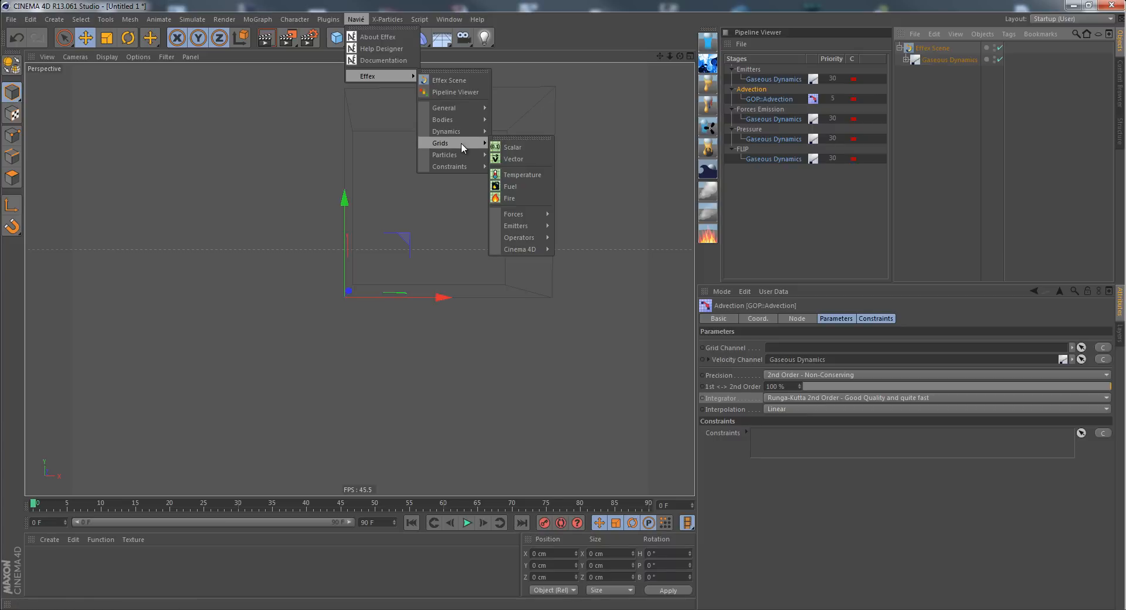
{"action": "mouse_move", "coordinate": [532, 150]}
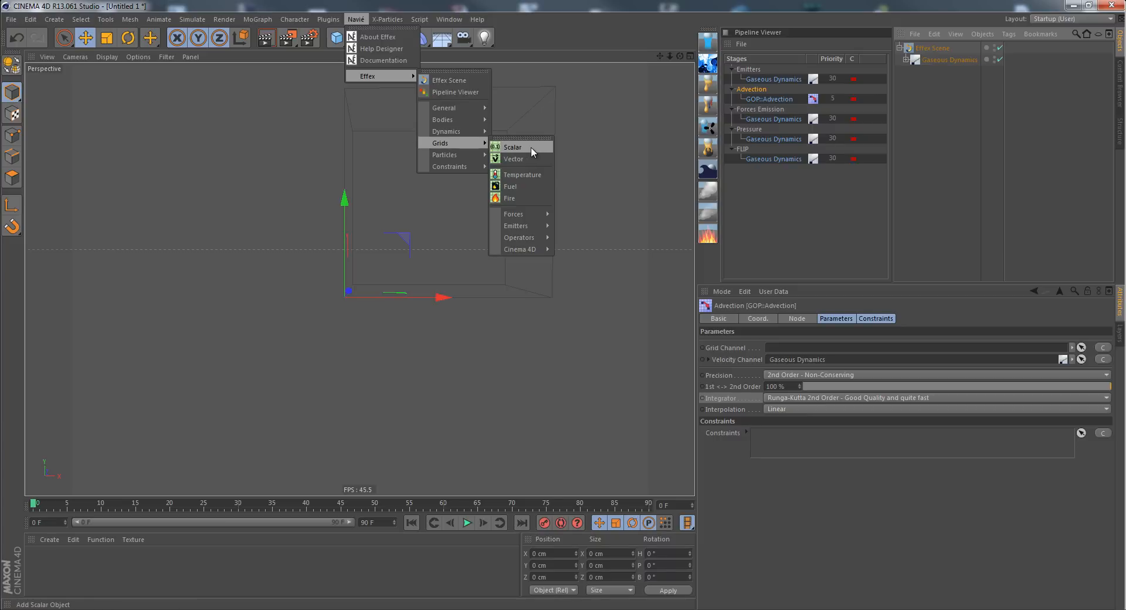
{"action": "left_click", "coordinate": [514, 147]}
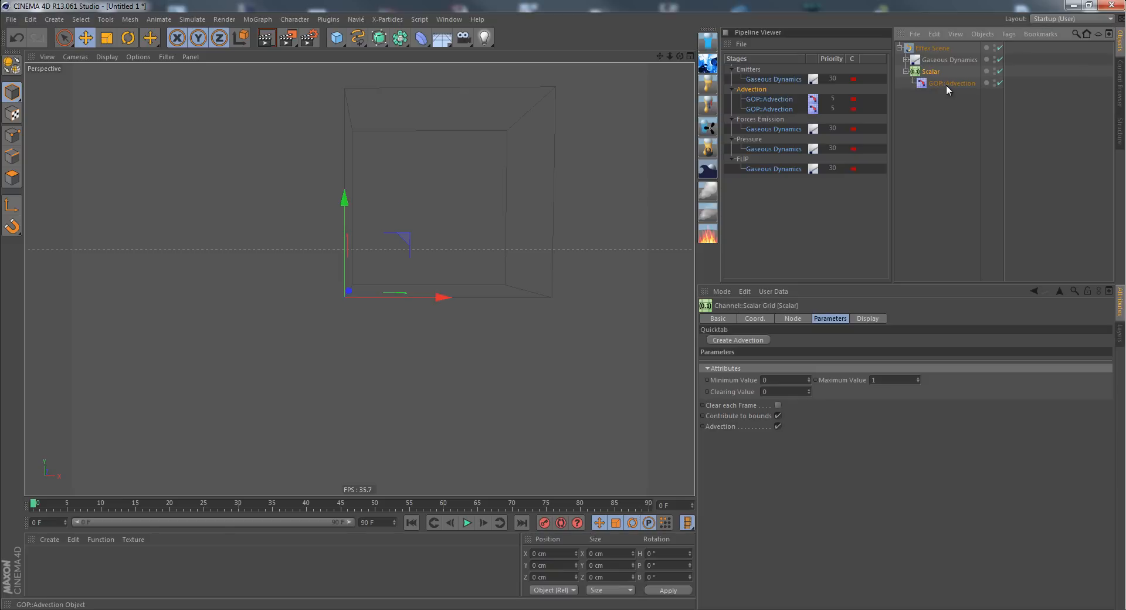
{"action": "left_click", "coordinate": [953, 82]}
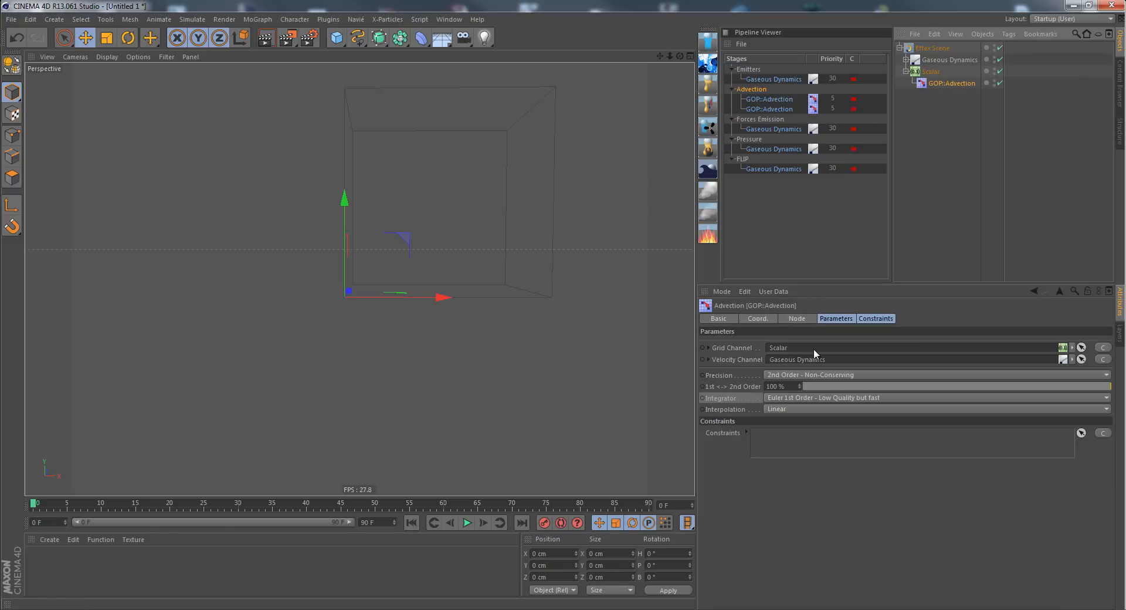
{"action": "left_click", "coordinate": [798, 318]}
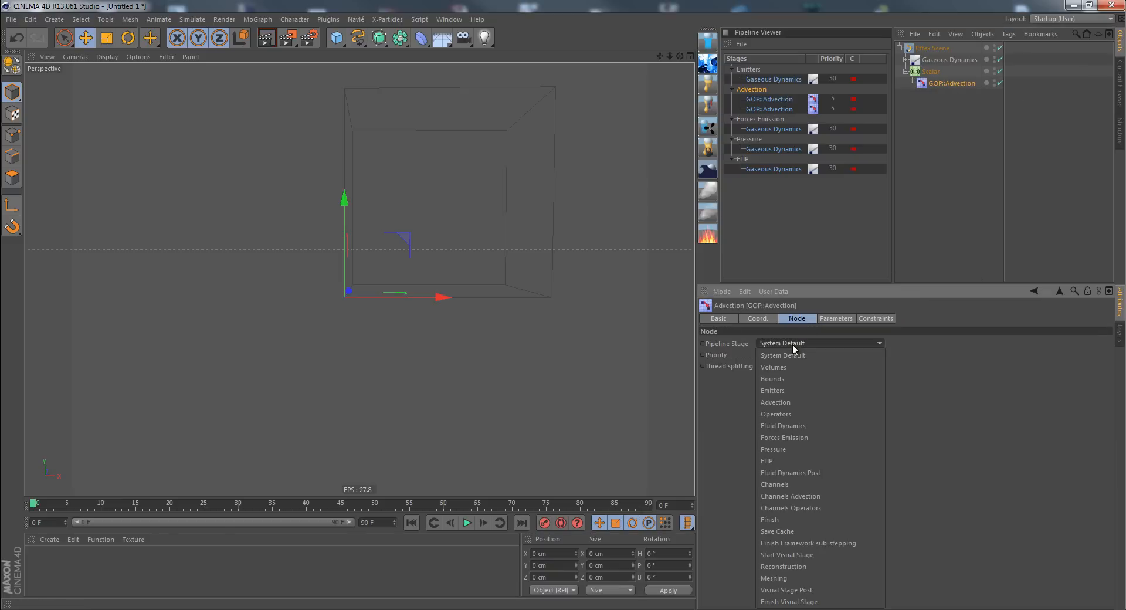
{"action": "left_click", "coordinate": [791, 496]}
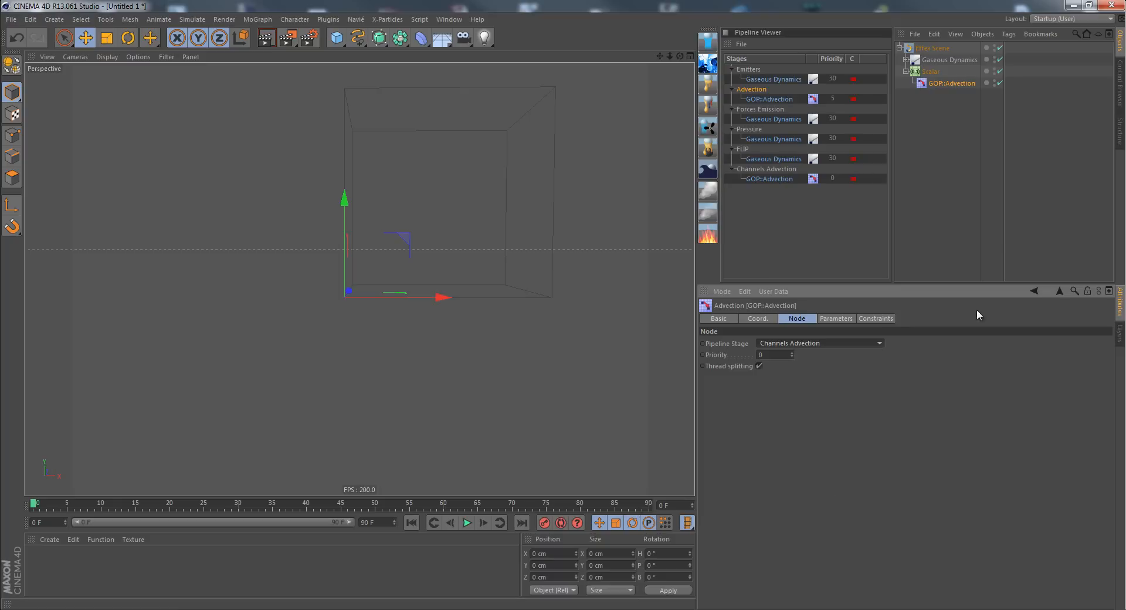
{"action": "mouse_move", "coordinate": [914, 77]}
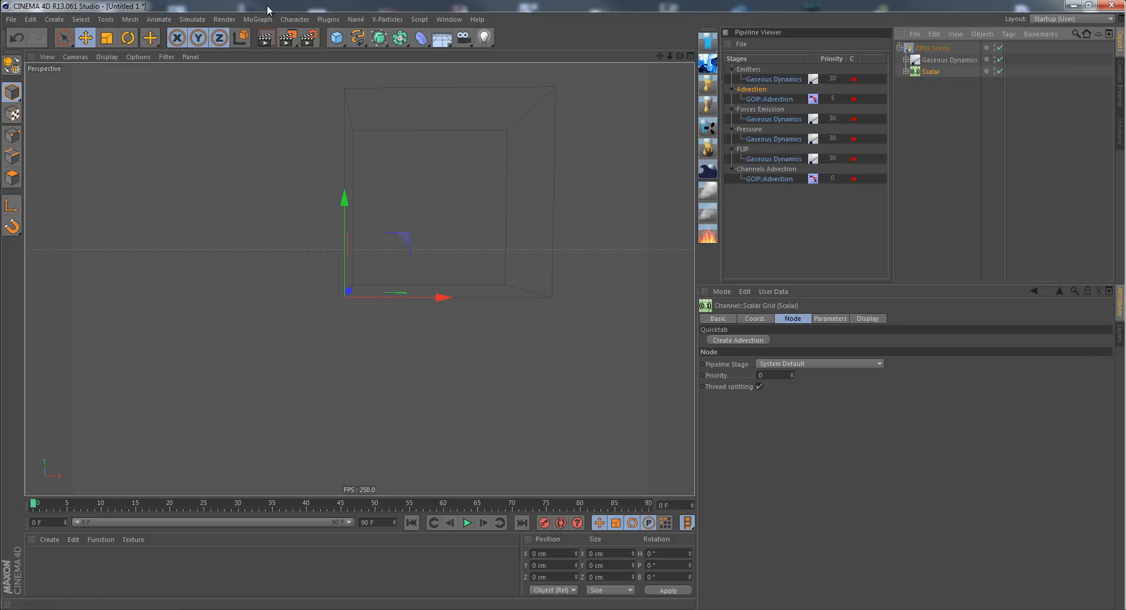
Add an Emitter::Grid to the scene and show its parameters
{"action": "left_click", "coordinate": [356, 20]}
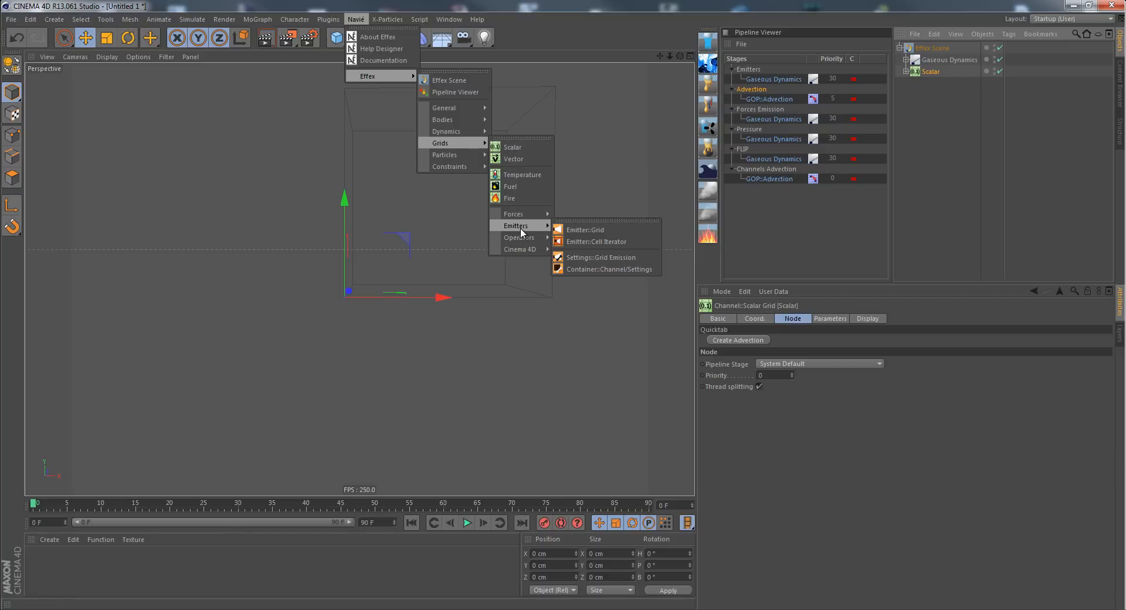
{"action": "mouse_move", "coordinate": [597, 229]}
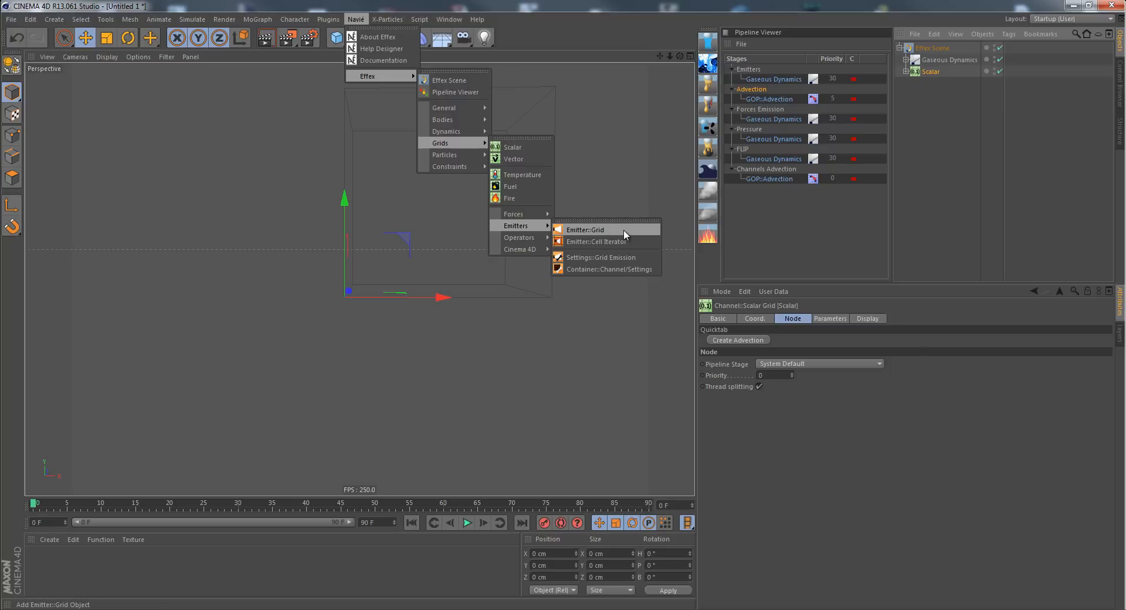
{"action": "left_click", "coordinate": [584, 230]}
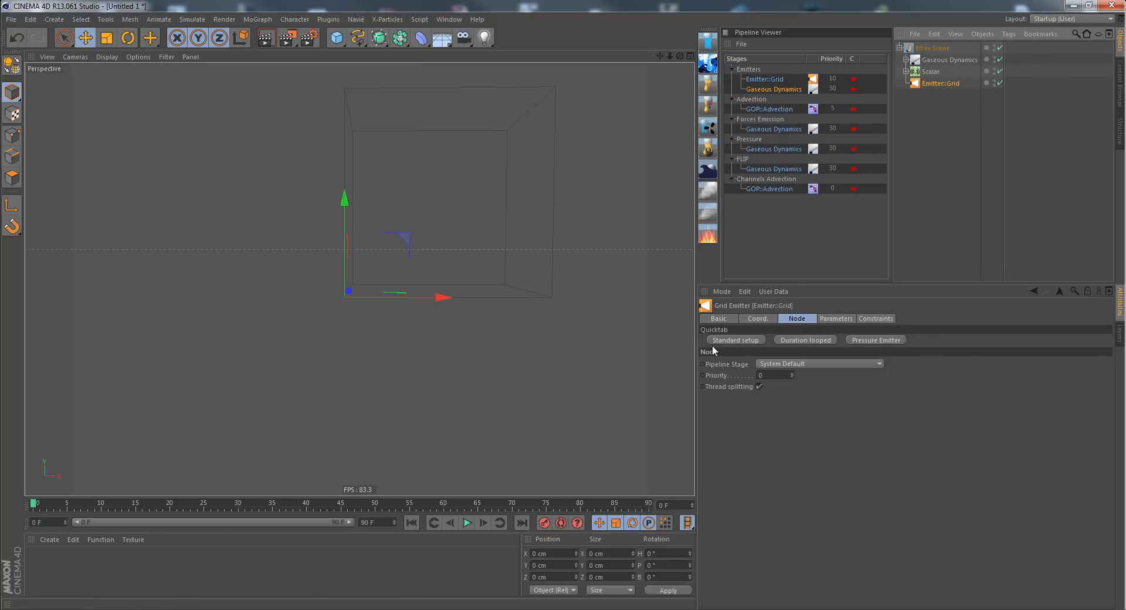
{"action": "left_click", "coordinate": [836, 318]}
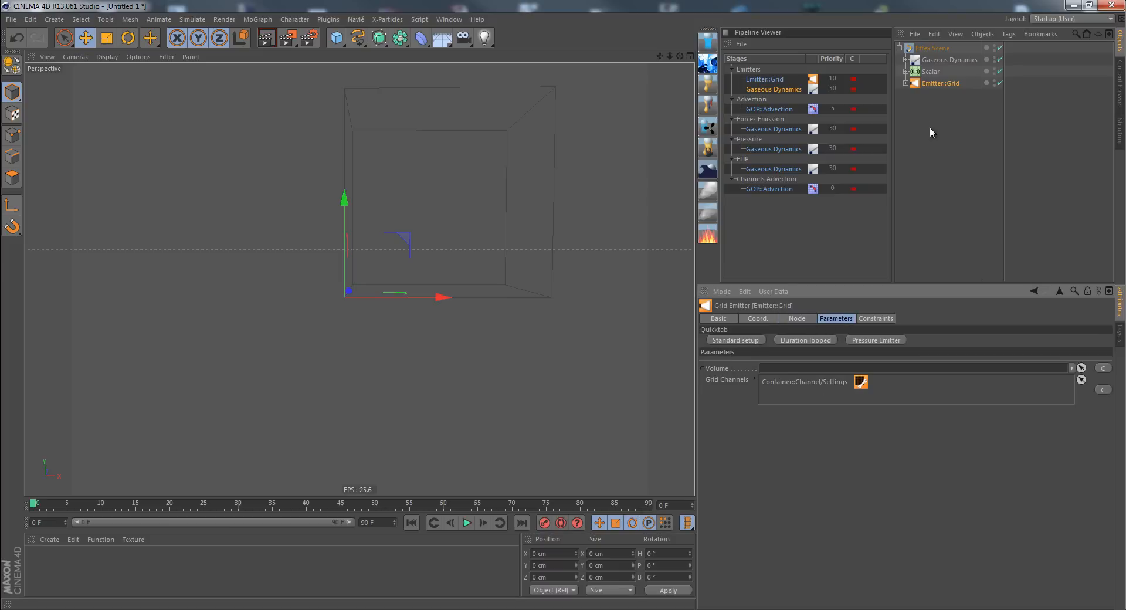
Point the emitter's Container::Channel/Settings at the Scalar channel
{"action": "left_click", "coordinate": [906, 82]}
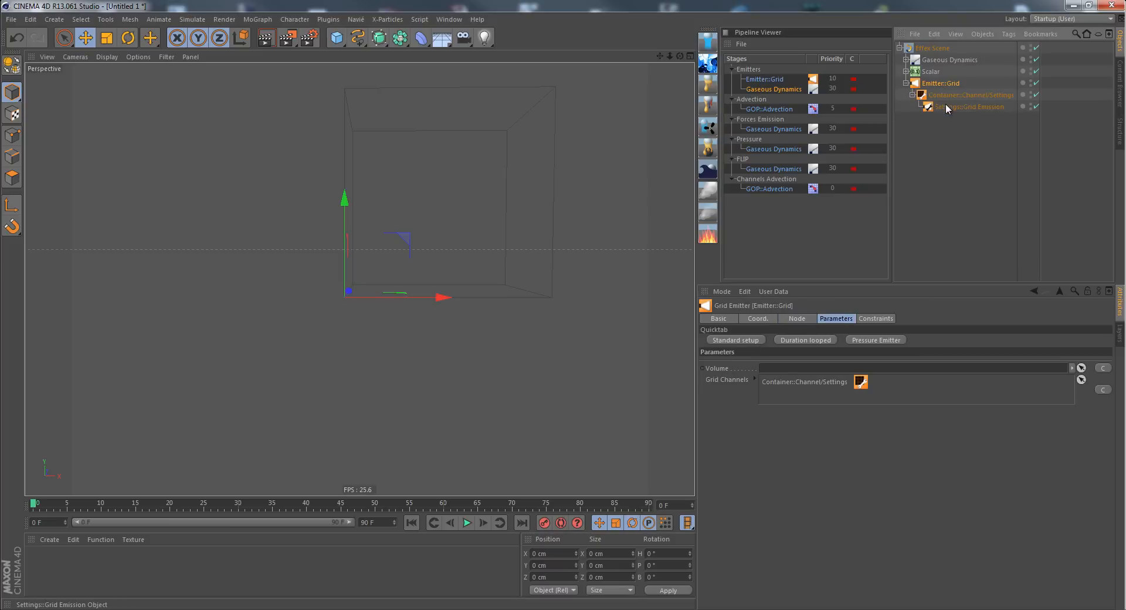
{"action": "mouse_move", "coordinate": [961, 109]}
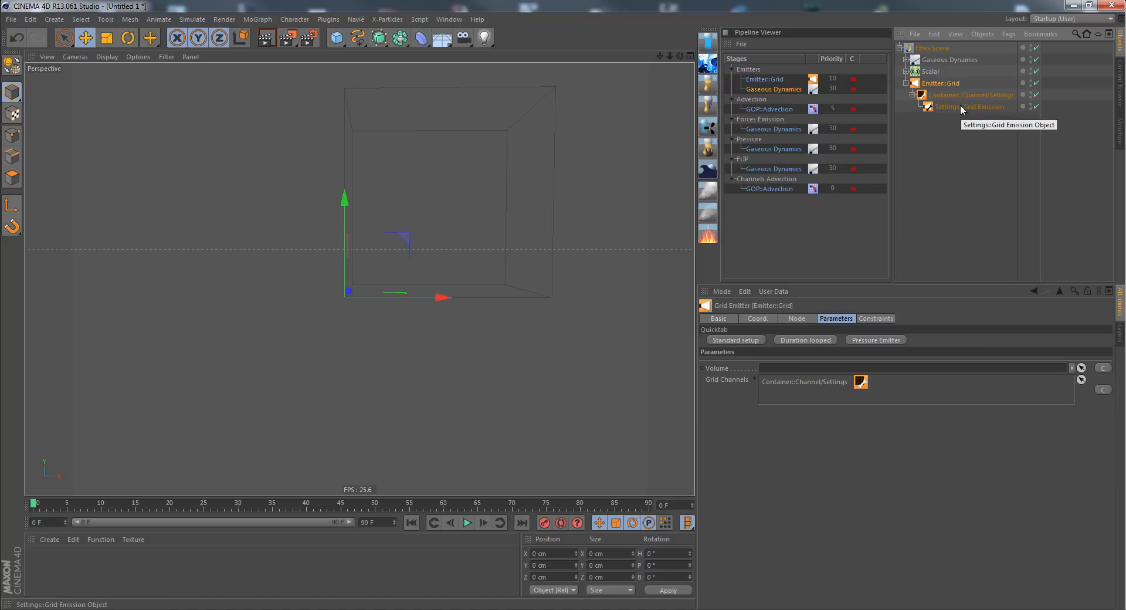
{"action": "left_click", "coordinate": [953, 94]}
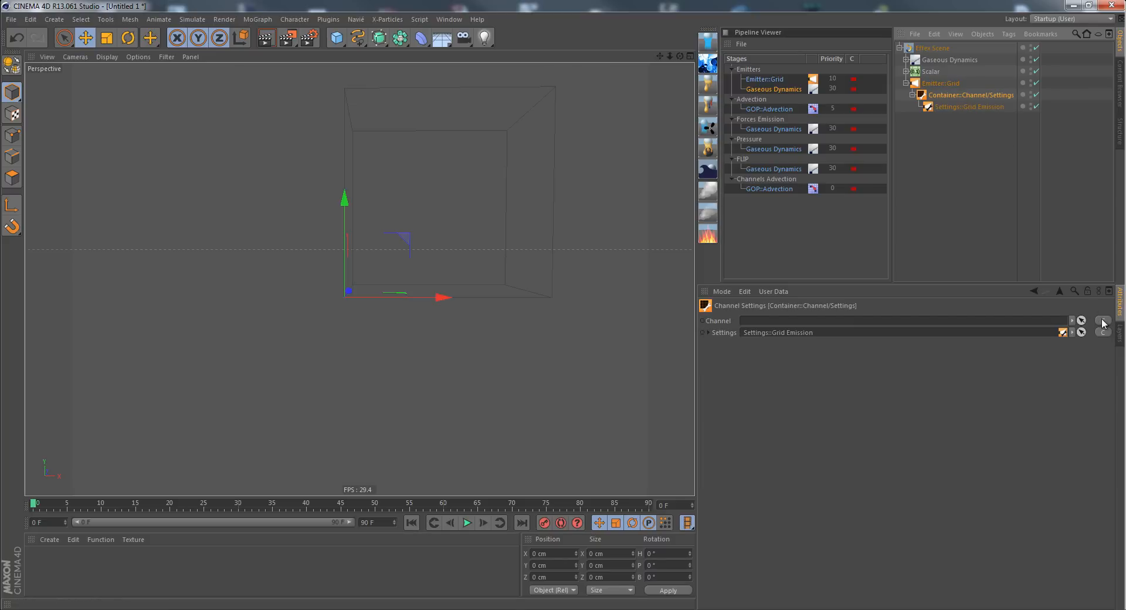
{"action": "left_click", "coordinate": [1103, 323]}
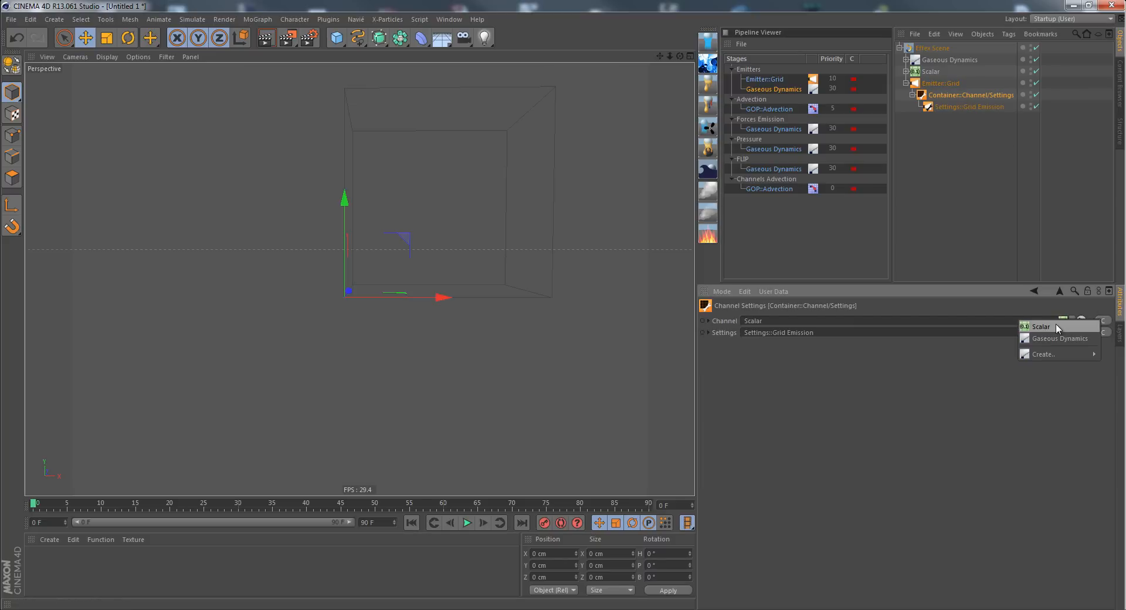
{"action": "left_click", "coordinate": [1042, 326]}
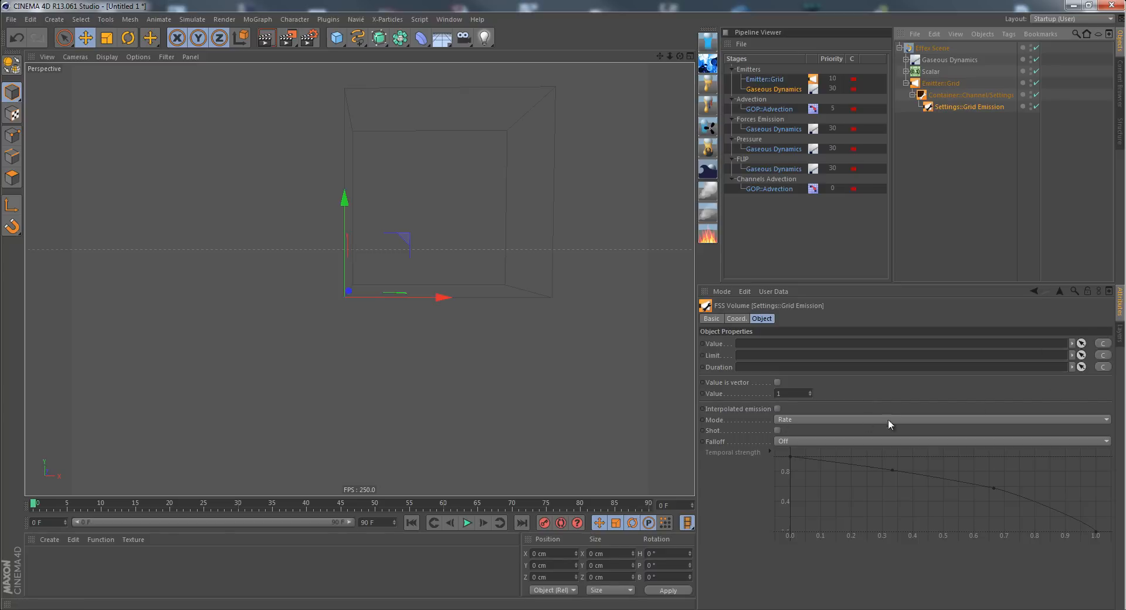
{"action": "mouse_move", "coordinate": [936, 125]}
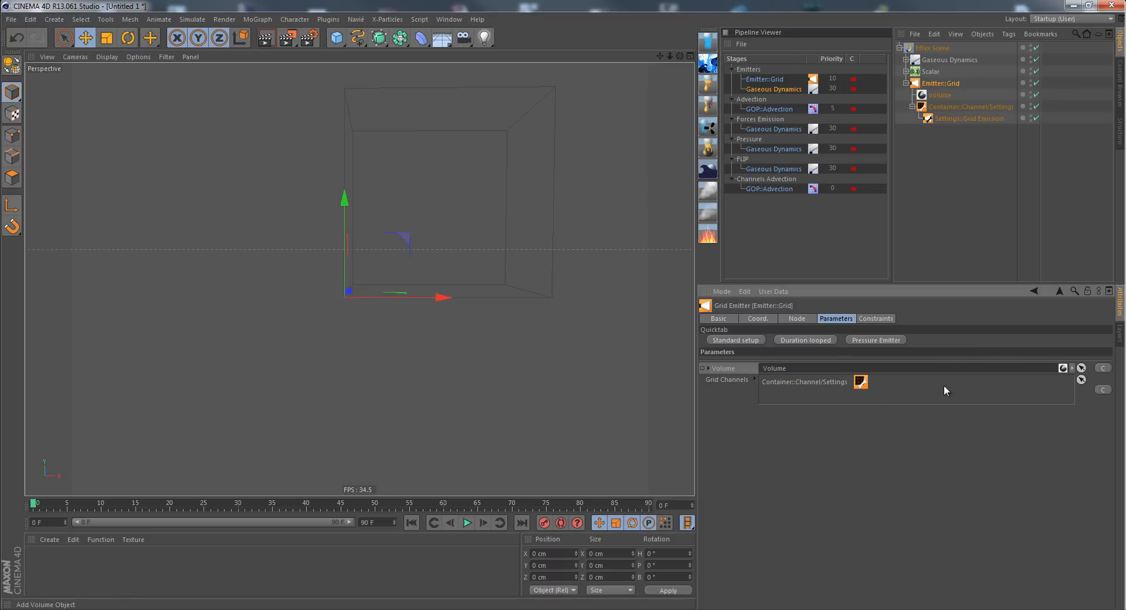
Create a Sphere as the mesh object of the emitter's Volume
{"action": "left_click", "coordinate": [940, 95]}
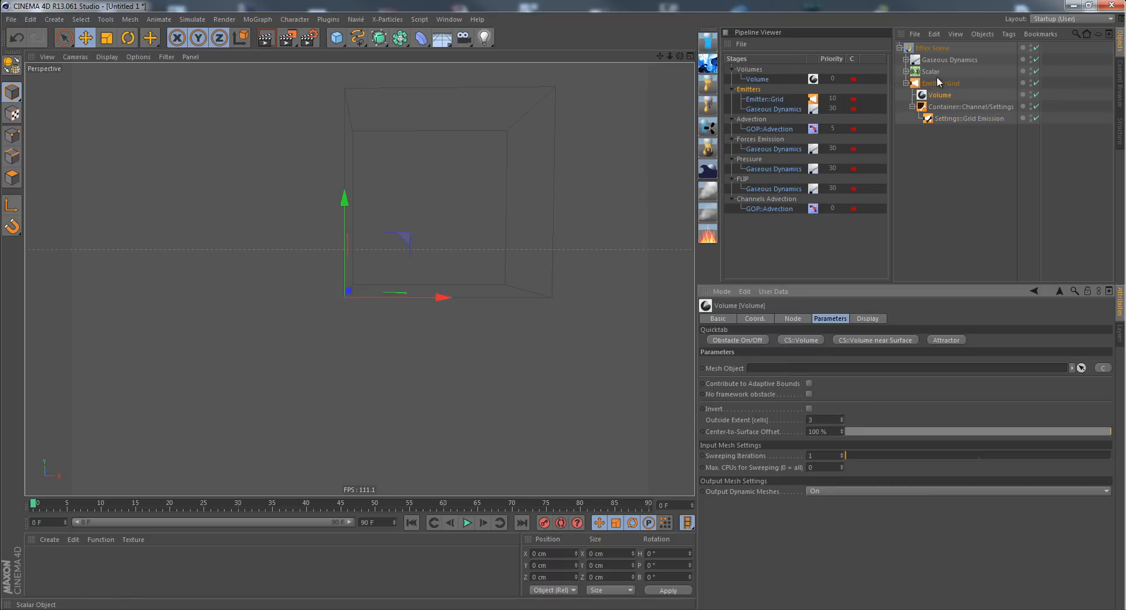
{"action": "left_click", "coordinate": [1078, 373]}
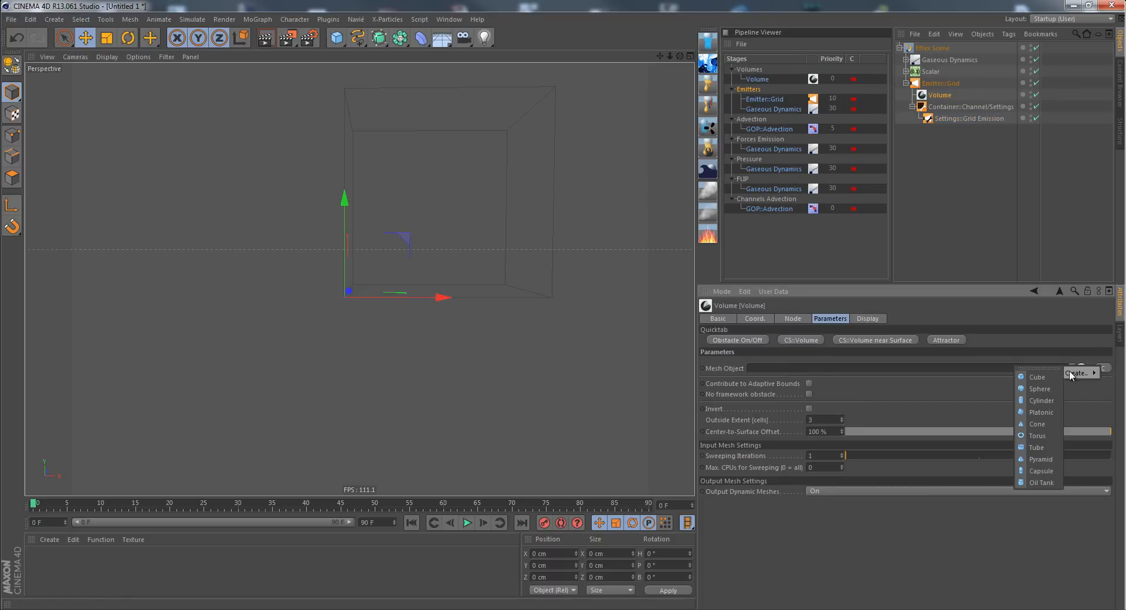
{"action": "left_click", "coordinate": [1040, 389]}
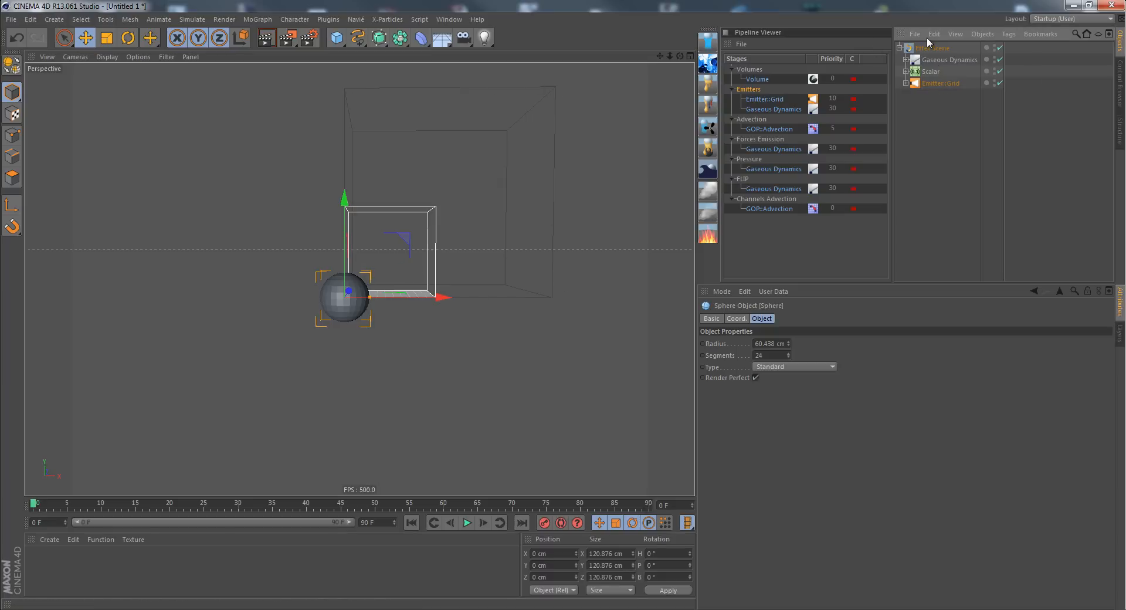
Set the 500 cm Gaseous Dynamics container origin to Center around the sphere
{"action": "left_click", "coordinate": [924, 48]}
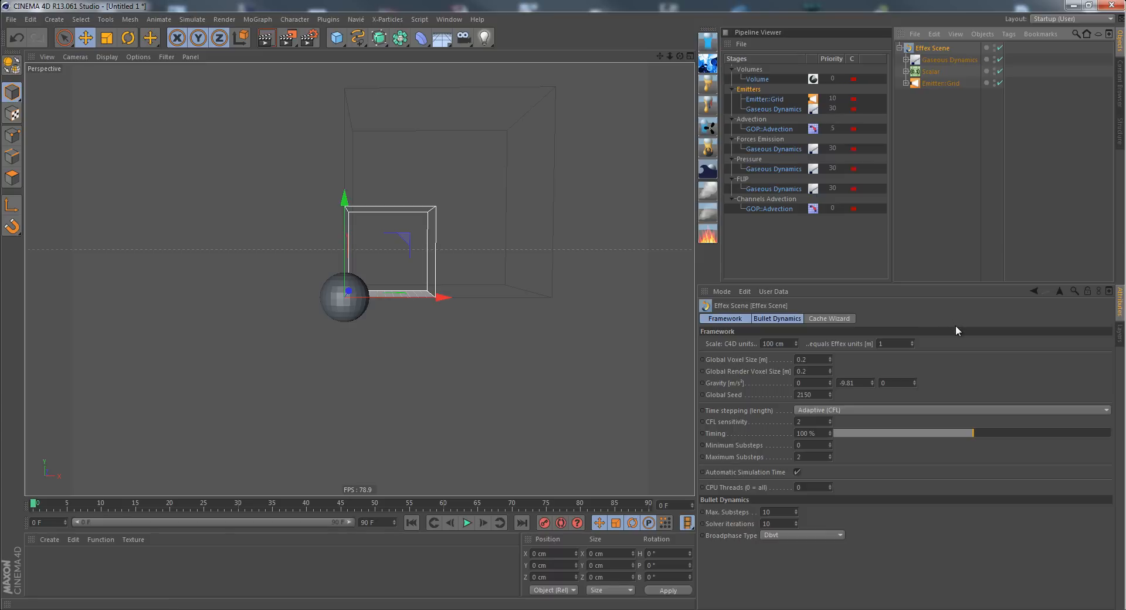
{"action": "left_click", "coordinate": [956, 60]}
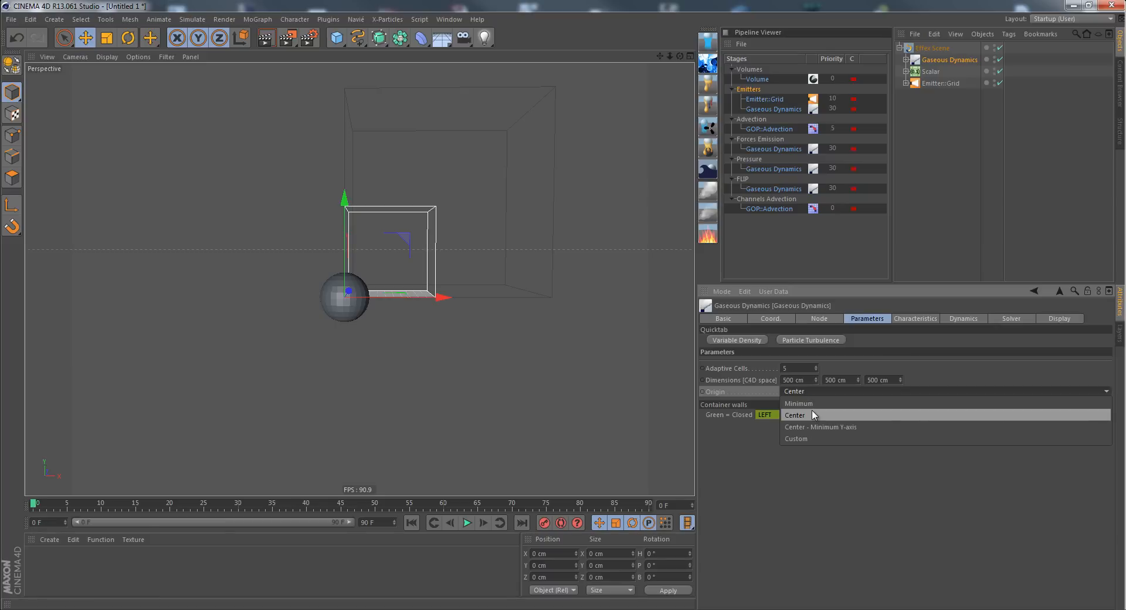
{"action": "left_click", "coordinate": [795, 415]}
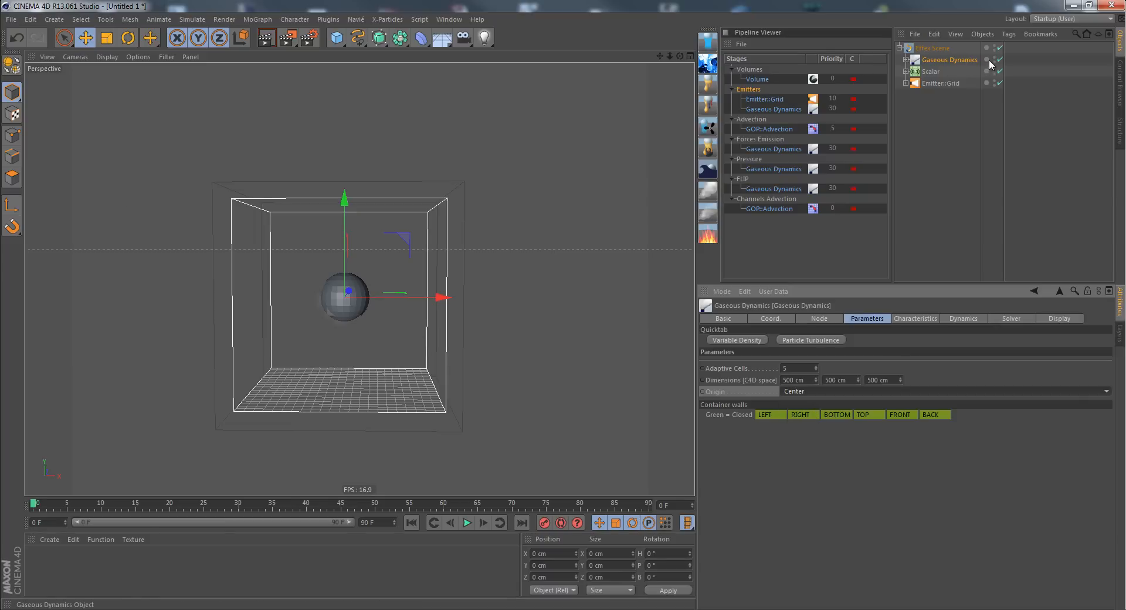
{"action": "left_click", "coordinate": [907, 82]}
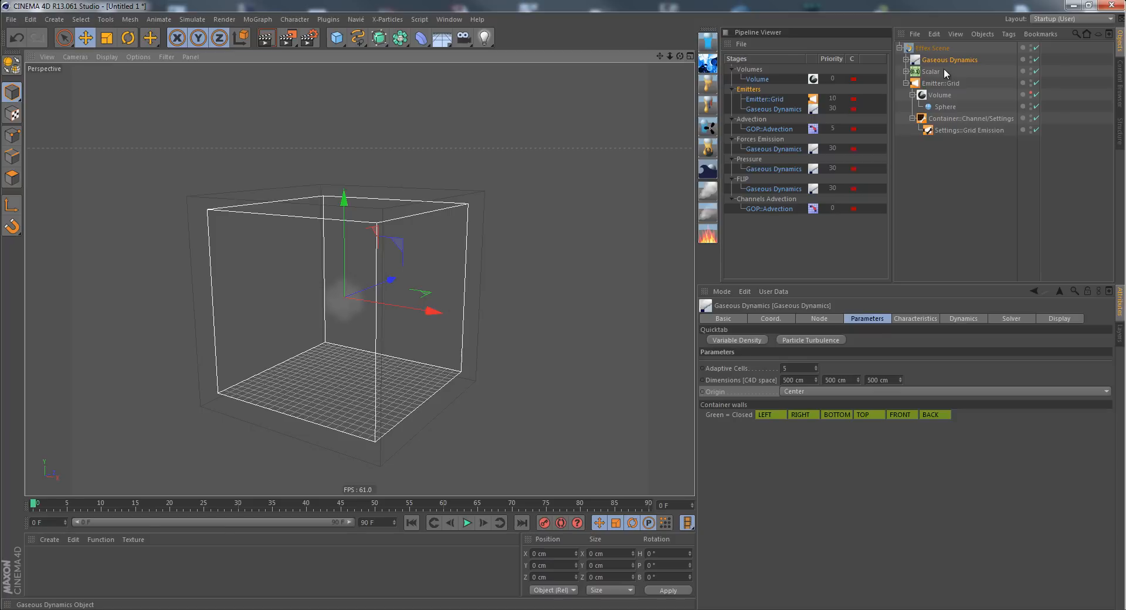
{"action": "left_click", "coordinate": [467, 522]}
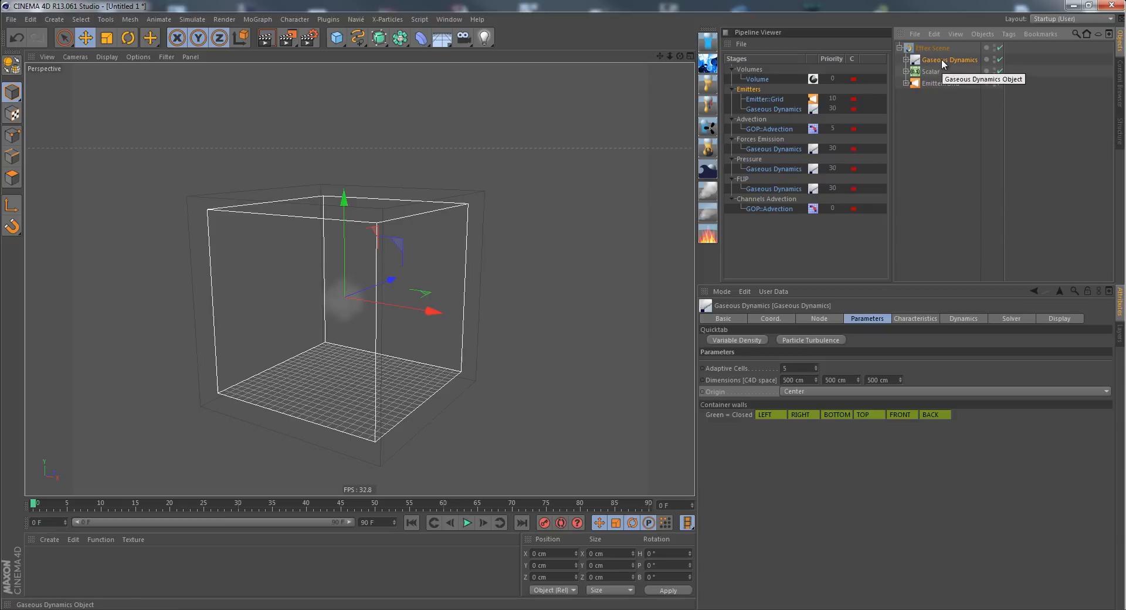
{"action": "mouse_move", "coordinate": [965, 326]}
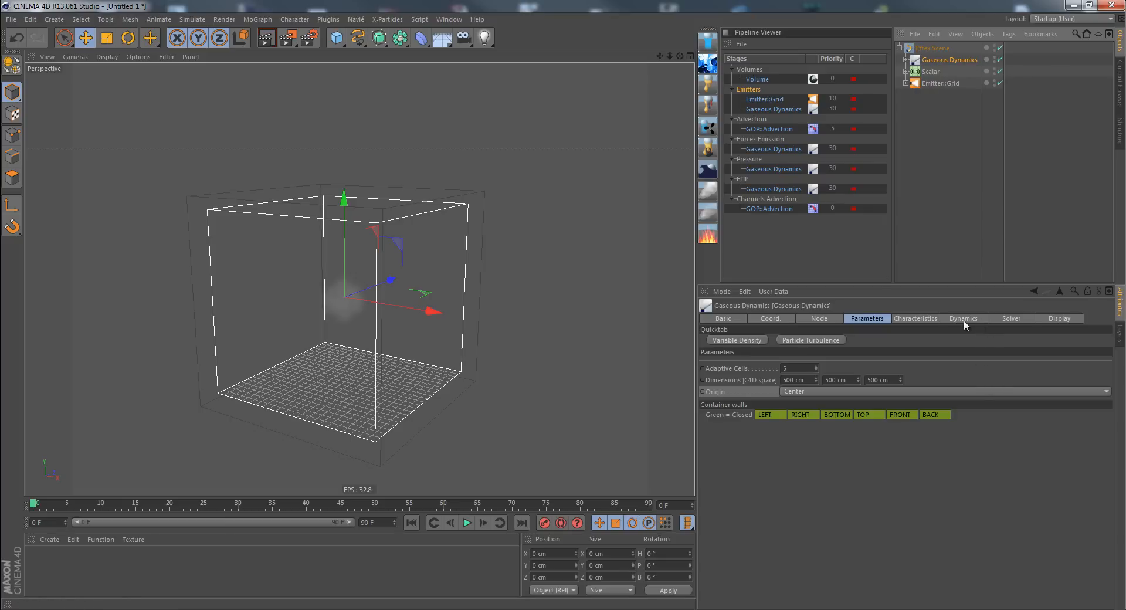
{"action": "mouse_move", "coordinate": [960, 319]}
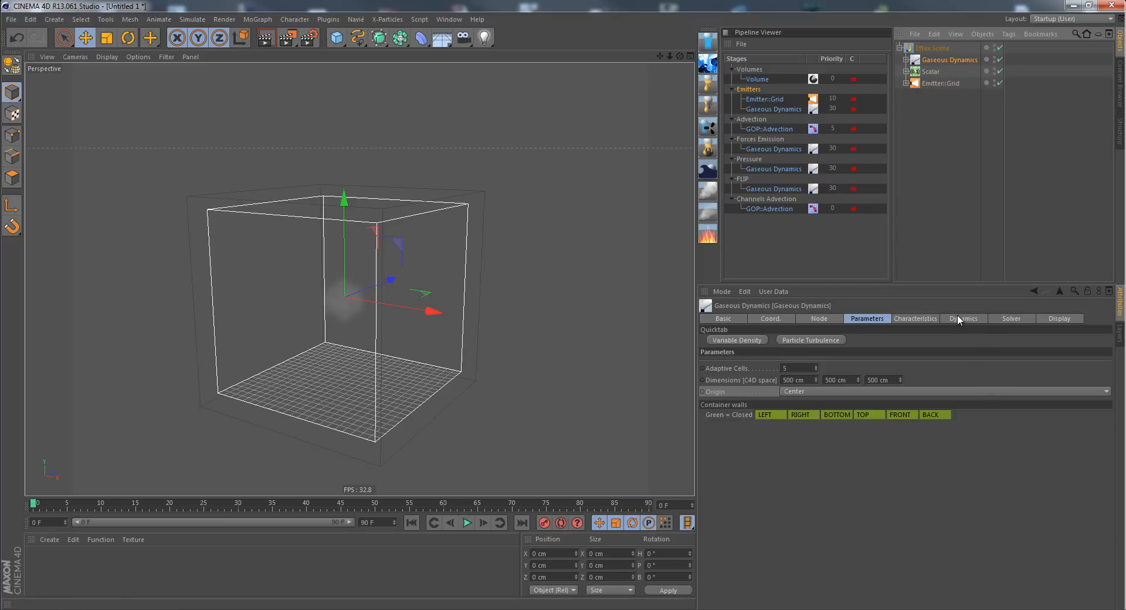
Create a GF::External force from Gaseous Dynamics' Grid Forces in the Dynamics tab
{"action": "left_click", "coordinate": [964, 318]}
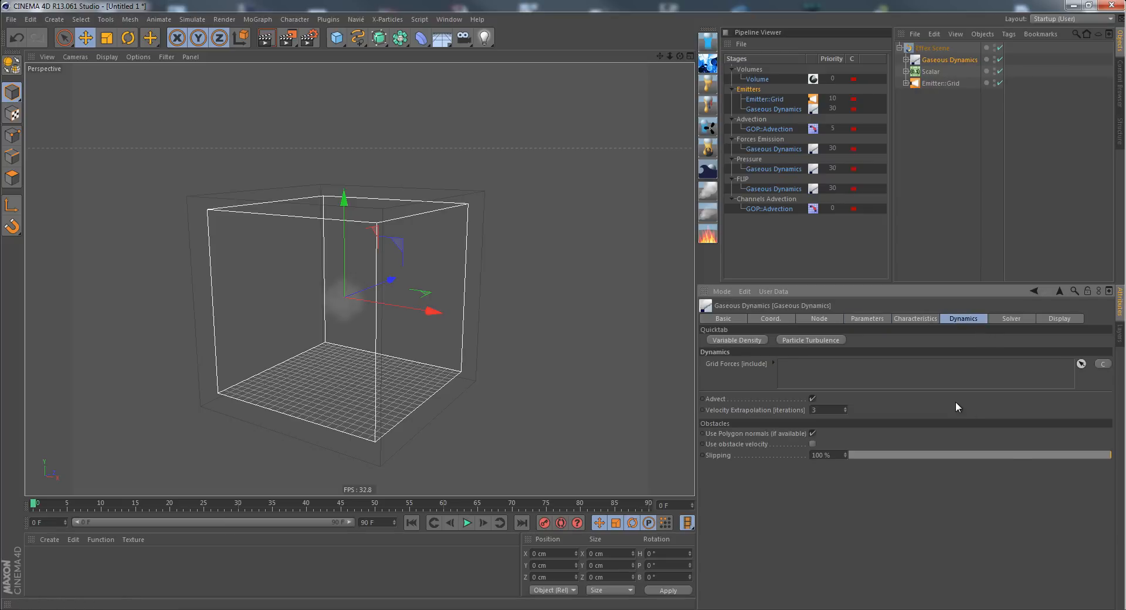
{"action": "mouse_move", "coordinate": [944, 373]}
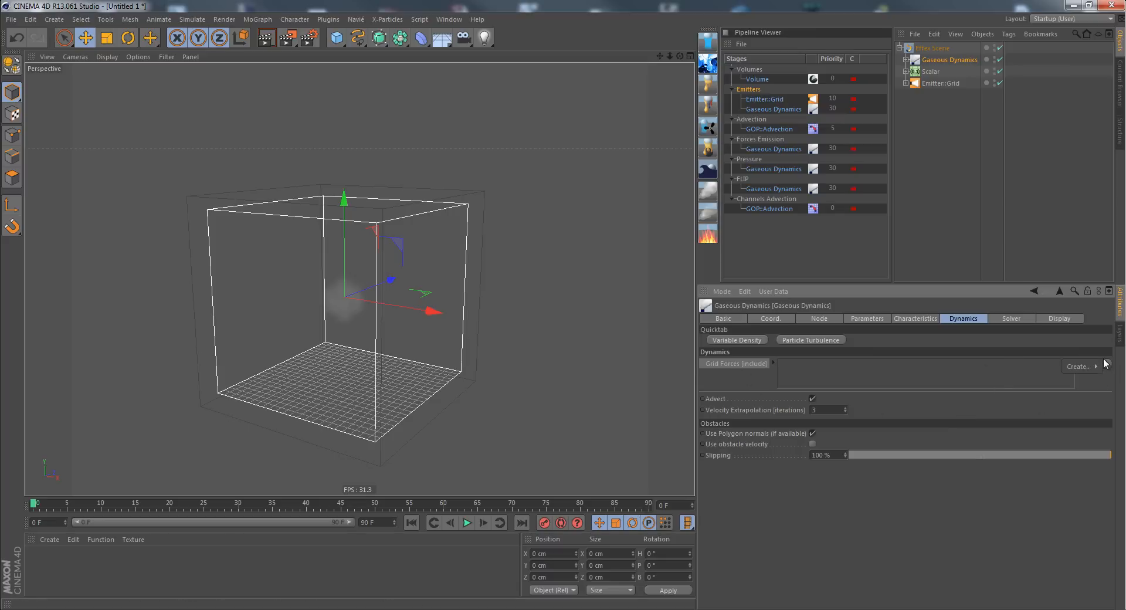
{"action": "left_click", "coordinate": [1081, 366]}
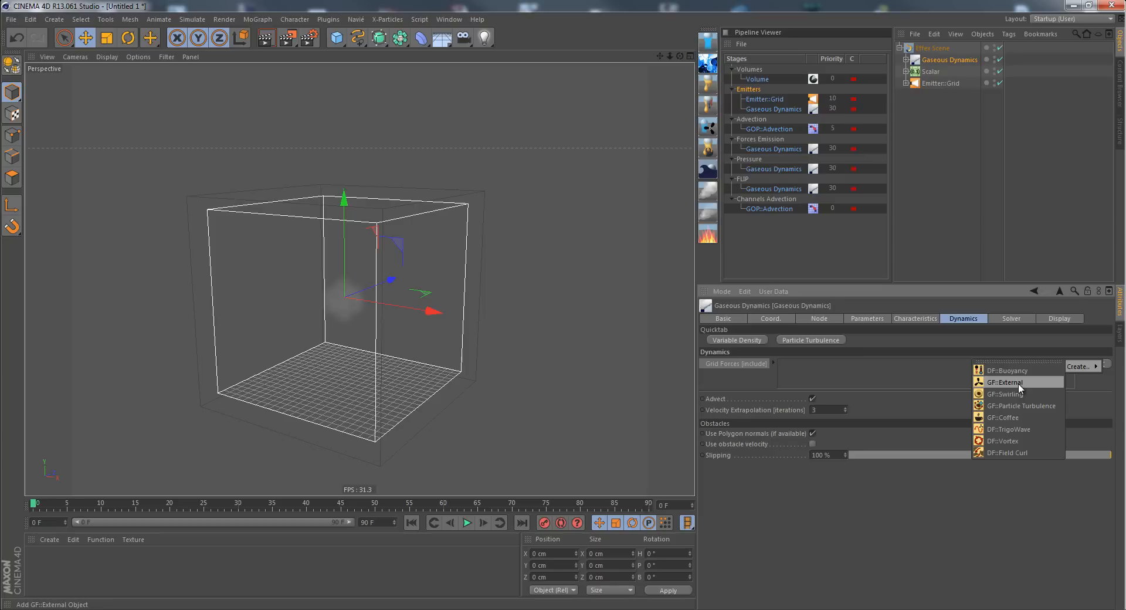
{"action": "left_click", "coordinate": [1006, 383]}
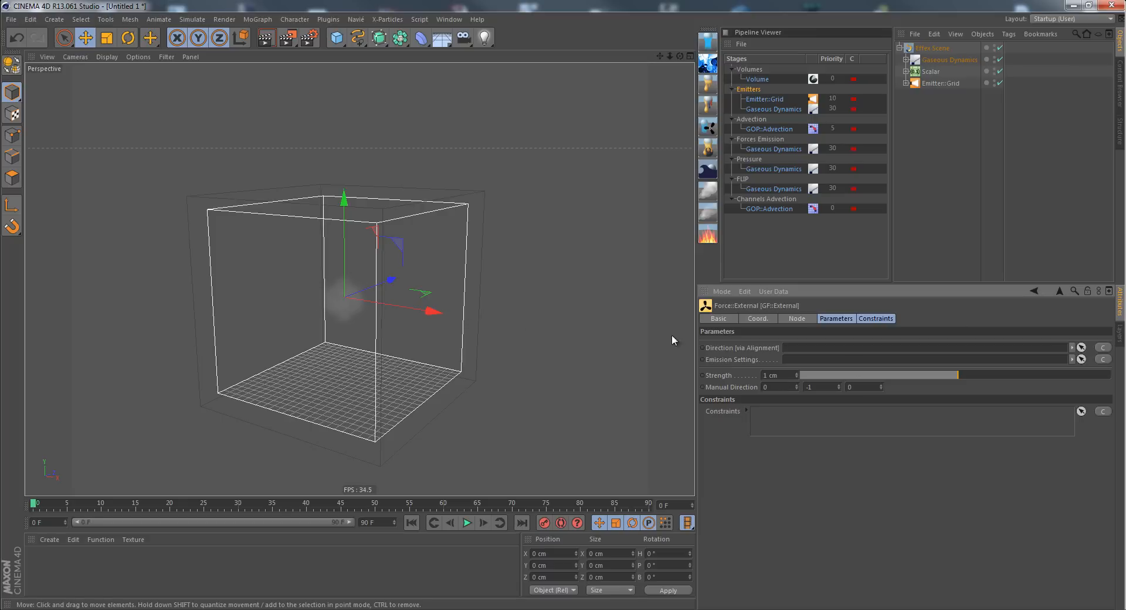
Set the External force strength to 45 cm
{"action": "left_click", "coordinate": [775, 386]}
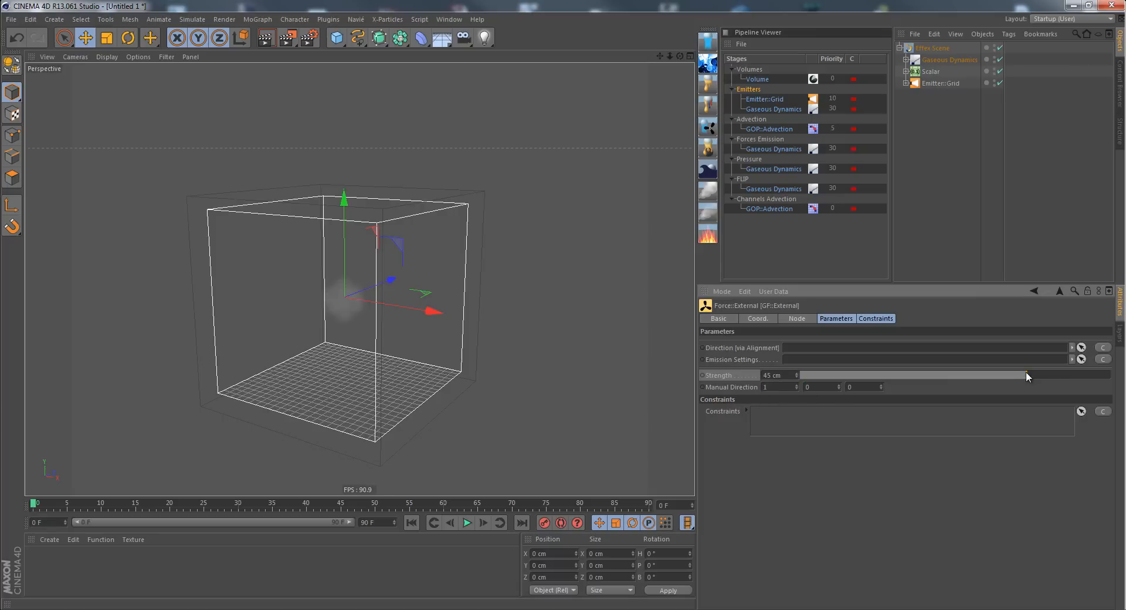
{"action": "left_click_drag", "start_coordinate": [1026, 374], "coordinate": [1034, 375]}
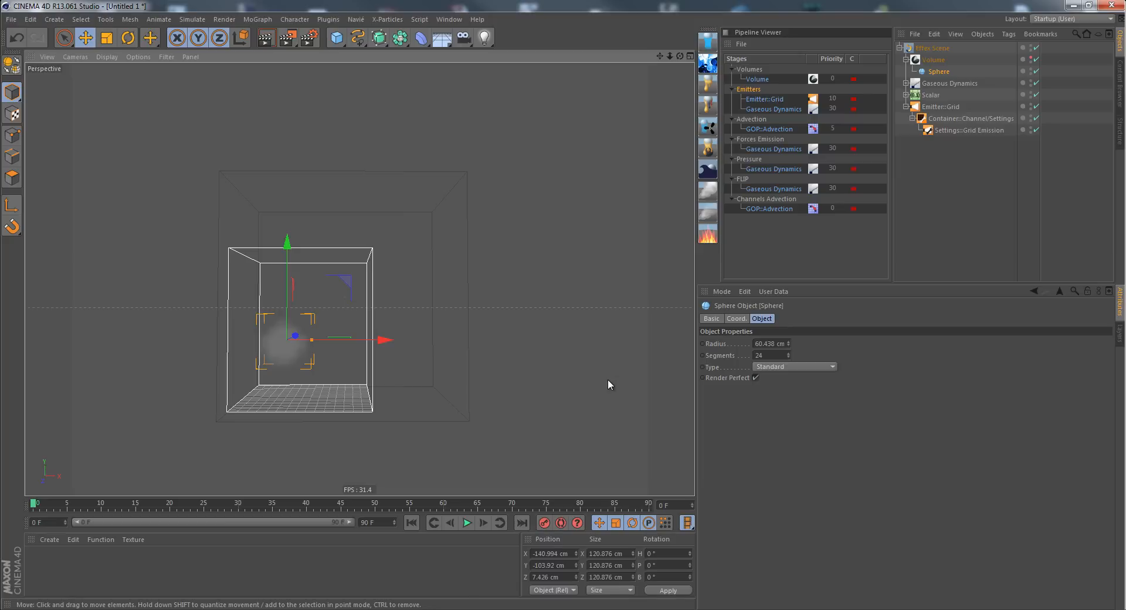
{"action": "left_click", "coordinate": [466, 523]}
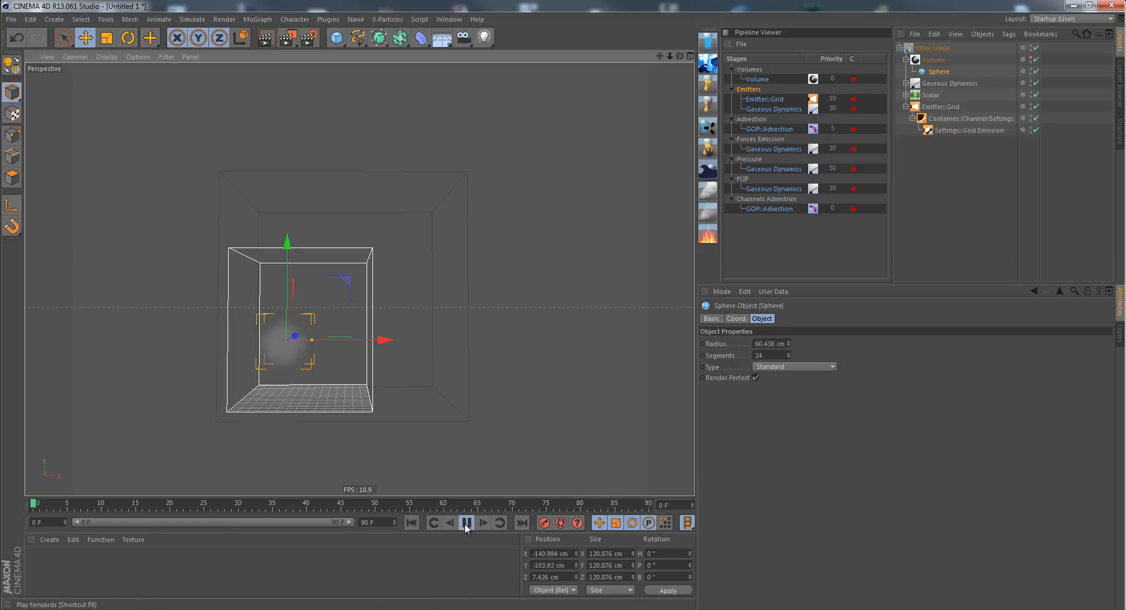
{"action": "left_click", "coordinate": [466, 522]}
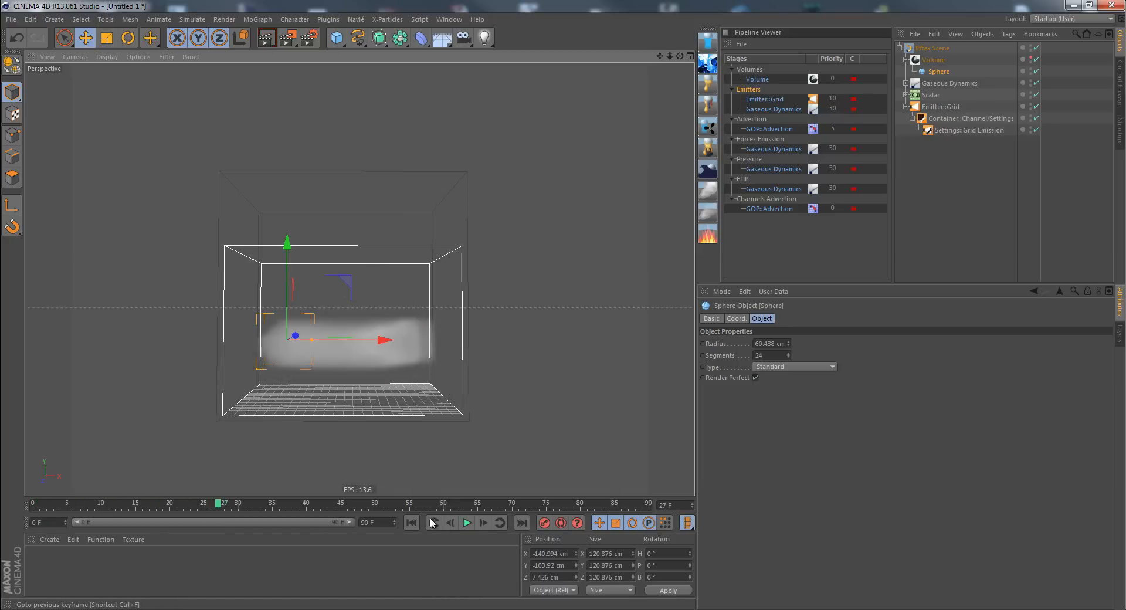
{"action": "mouse_move", "coordinate": [418, 524]}
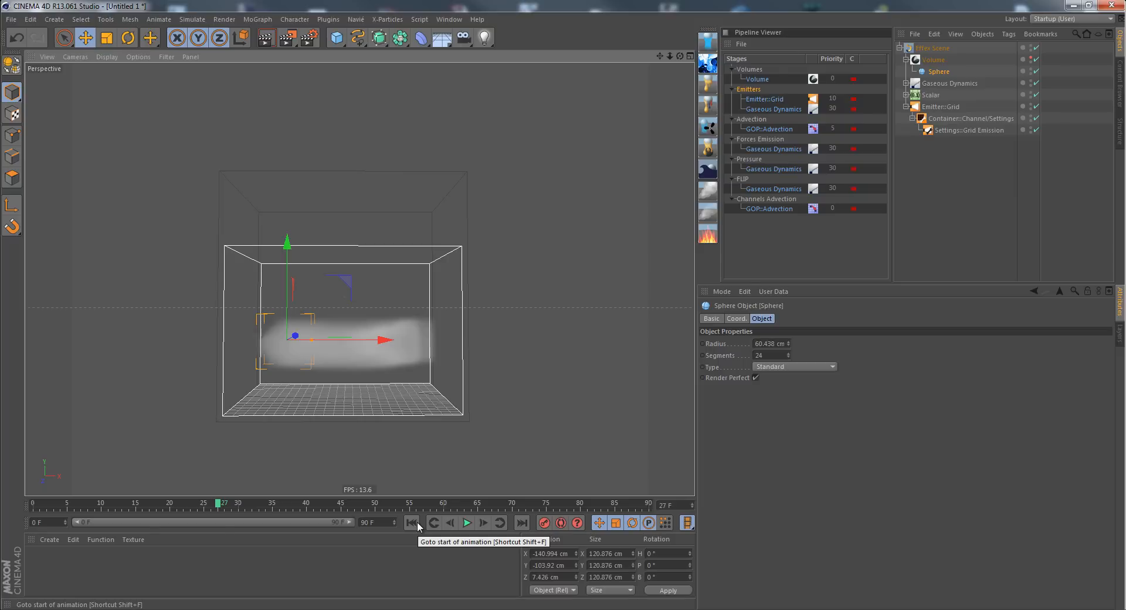
{"action": "left_click", "coordinate": [412, 522]}
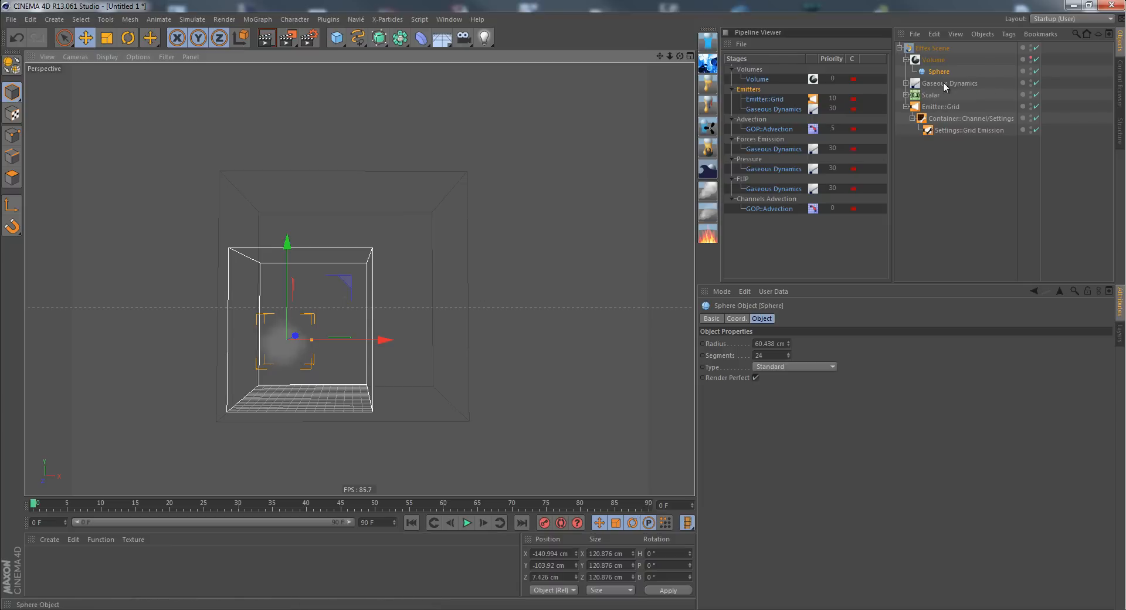
Create a CS::Volume constraint from the Volume object for the External force
{"action": "left_click", "coordinate": [934, 59]}
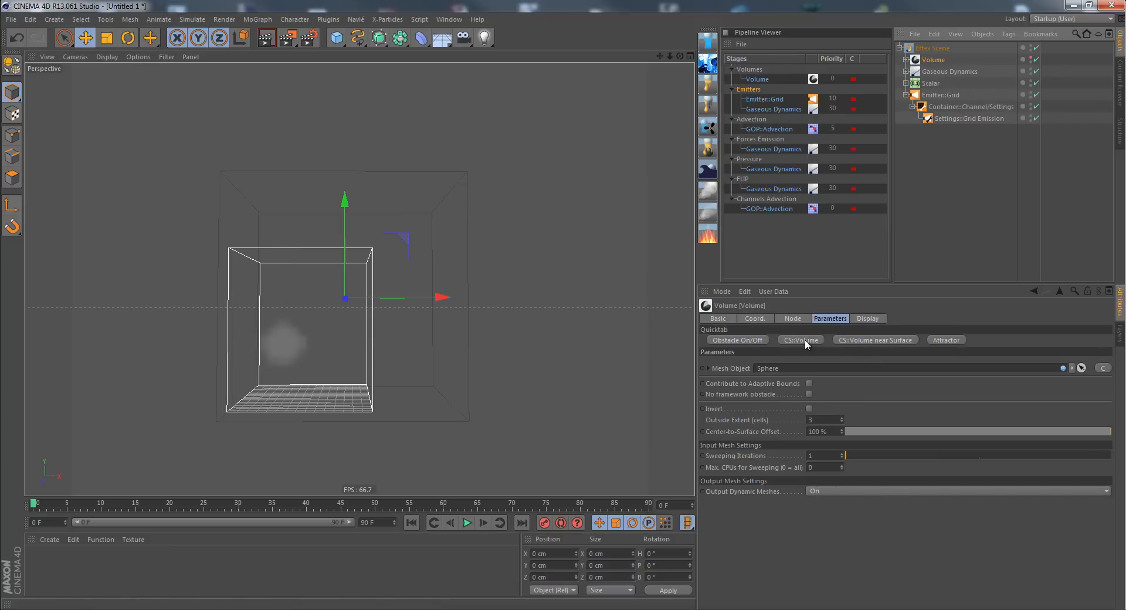
{"action": "left_click", "coordinate": [939, 72]}
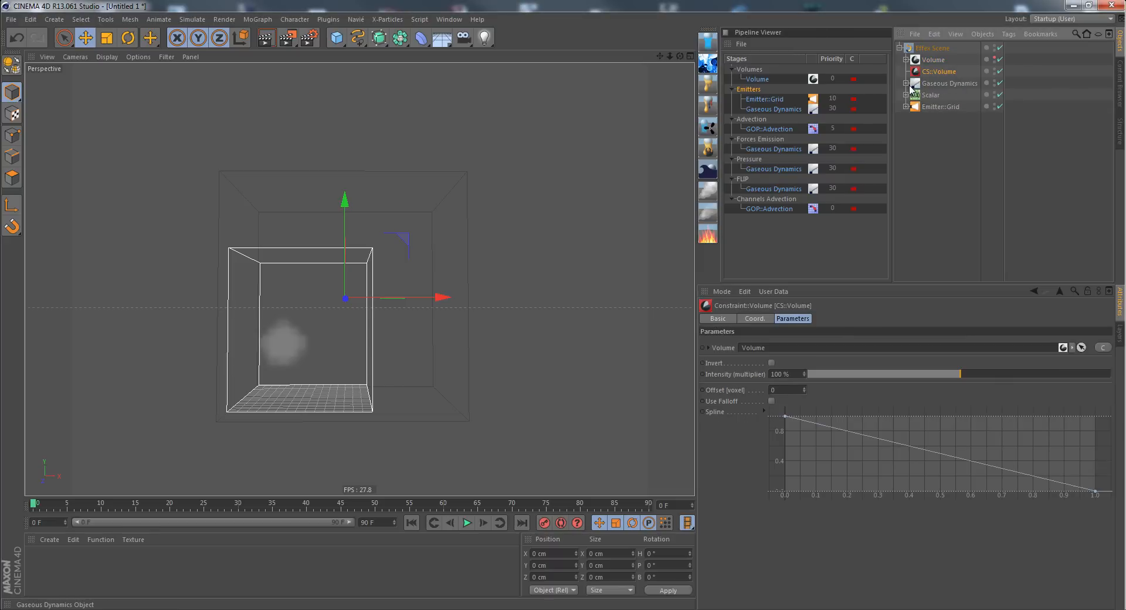
{"action": "left_click", "coordinate": [949, 83]}
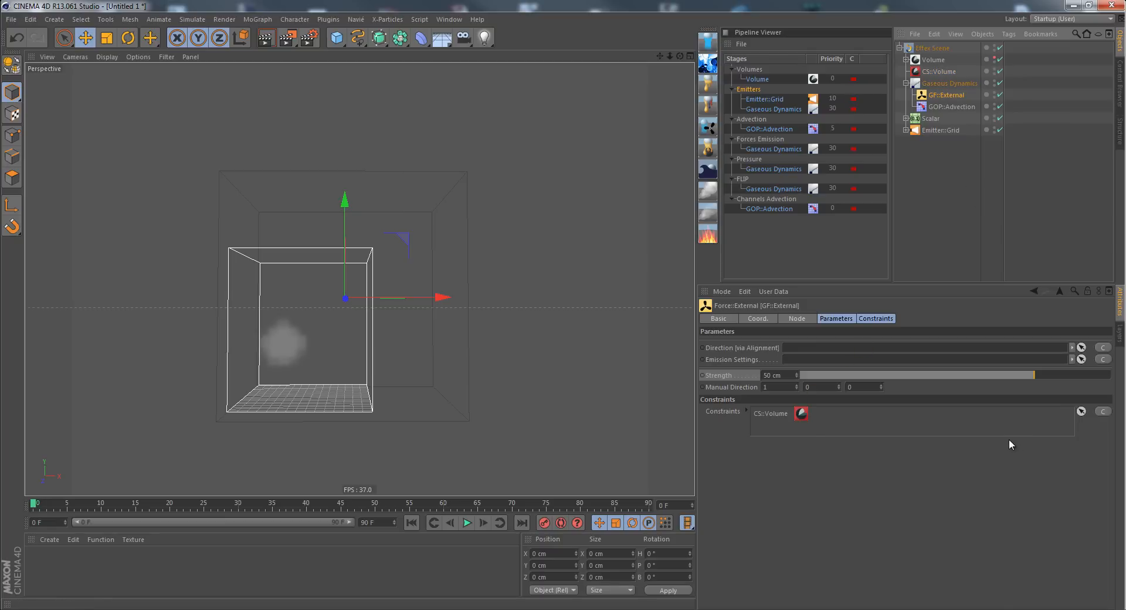
{"action": "mouse_move", "coordinate": [315, 357]}
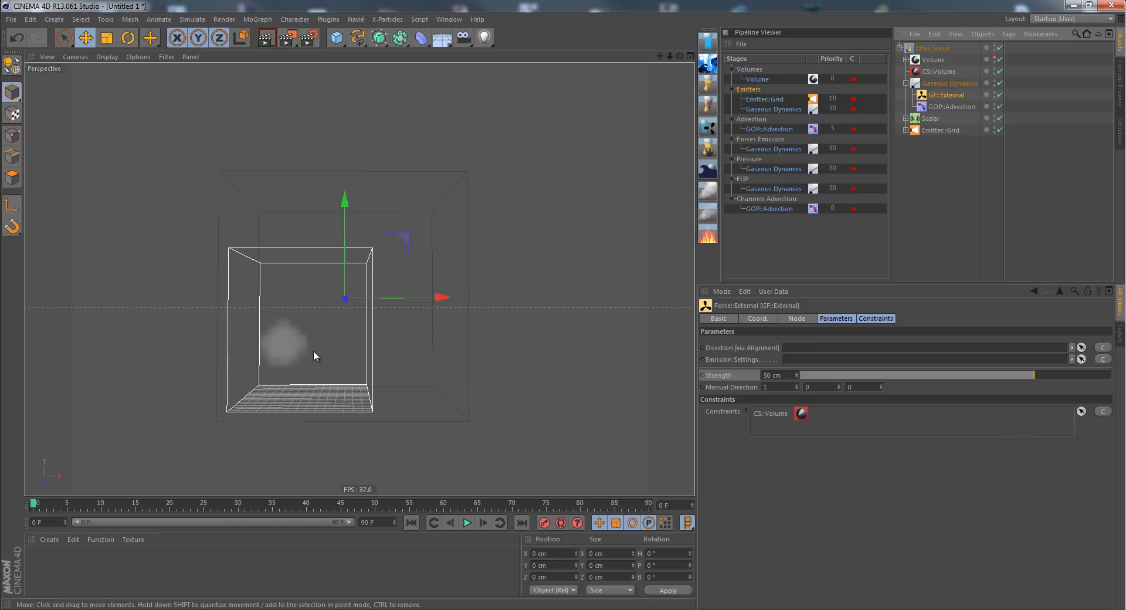
{"action": "mouse_move", "coordinate": [305, 354]}
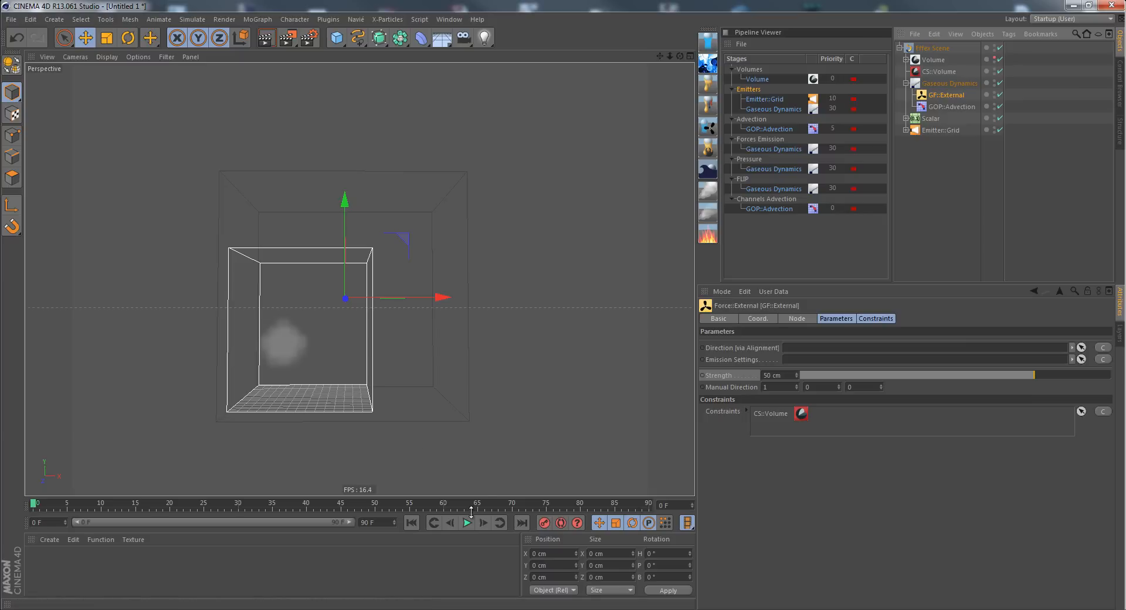
Play the smoke simulation, stop it, and return to frame 0
{"action": "left_click", "coordinate": [466, 523]}
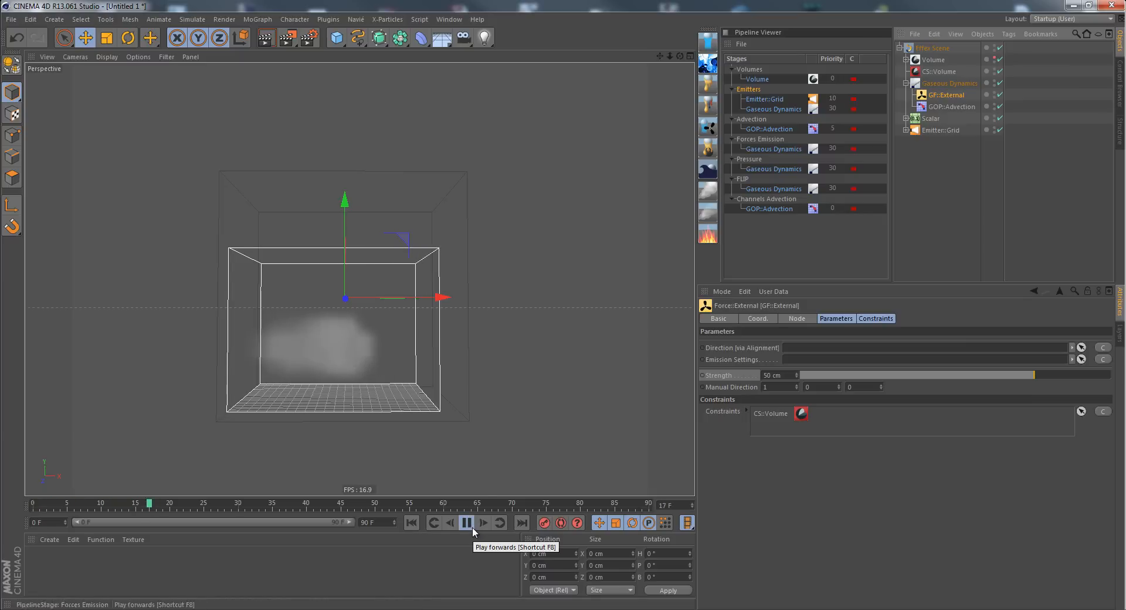
{"action": "left_click", "coordinate": [467, 522]}
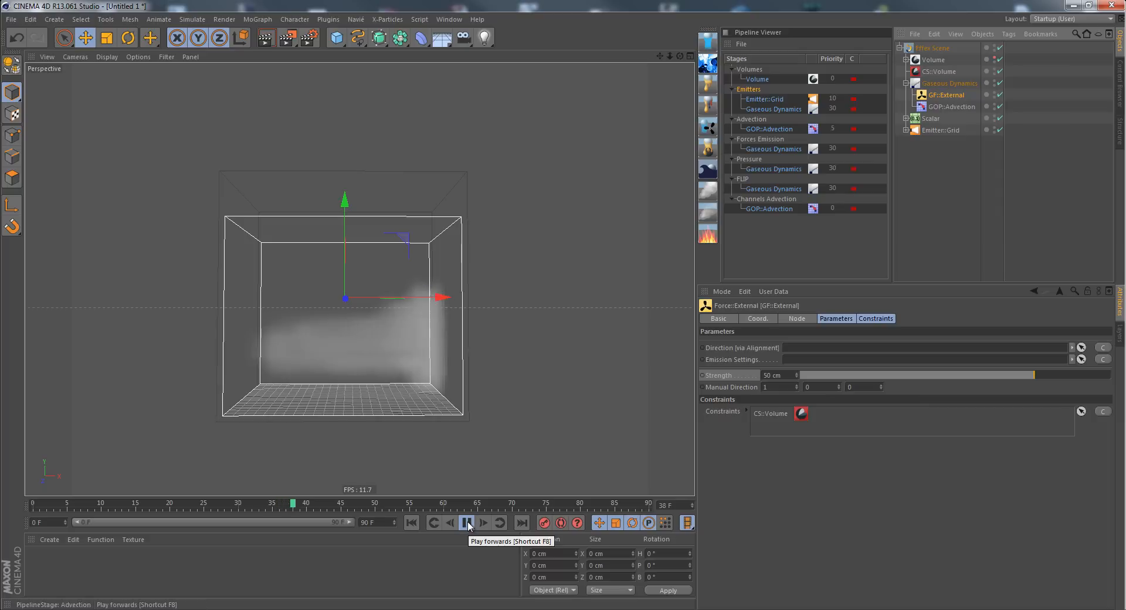
{"action": "left_click", "coordinate": [466, 523]}
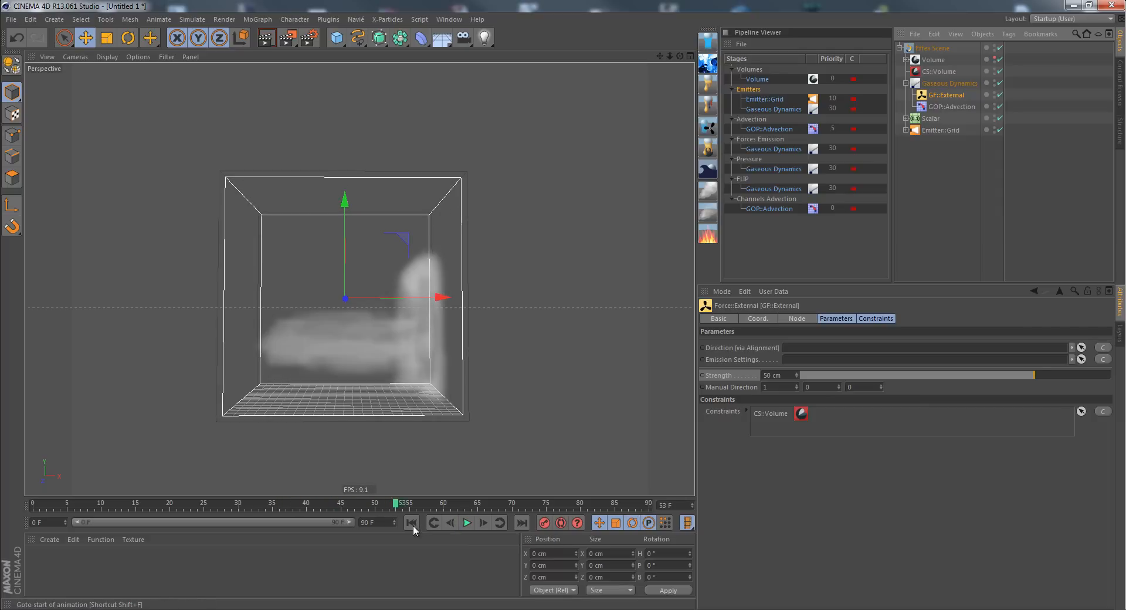
{"action": "left_click", "coordinate": [412, 522]}
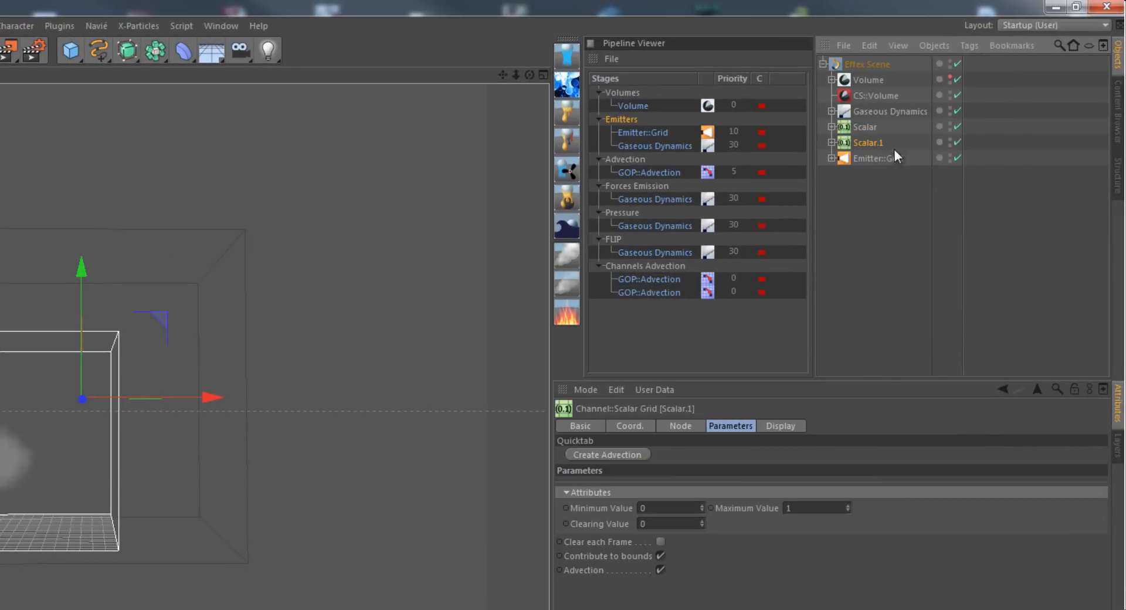
Rename Scalar.1 to Temperature and the original Scalar channel to Smoke
{"action": "type", "text": "Temperature"}
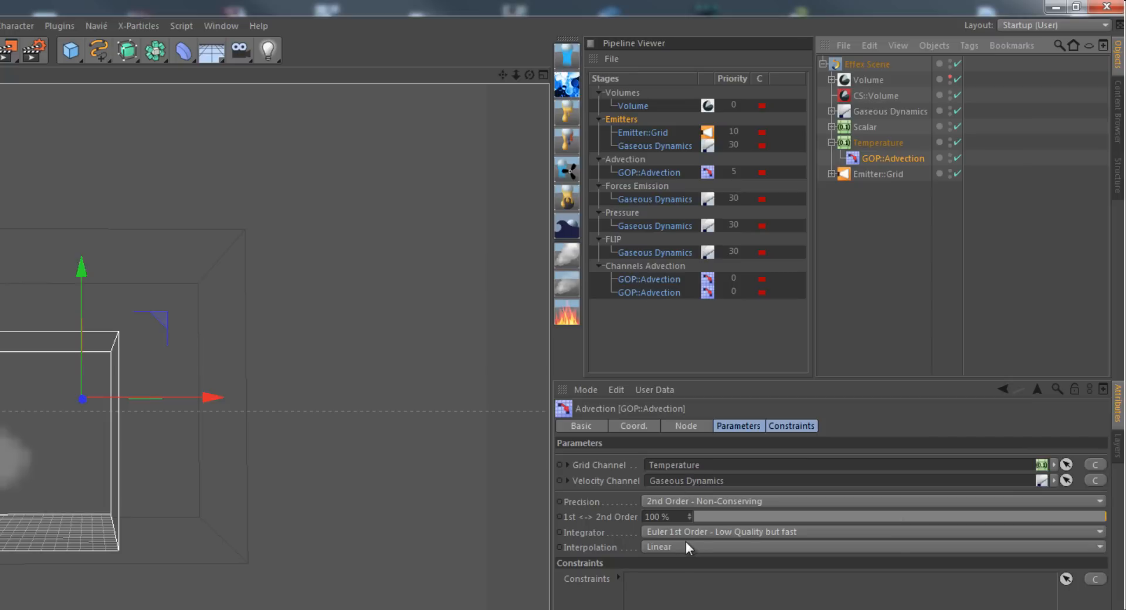
{"action": "left_click", "coordinate": [741, 532]}
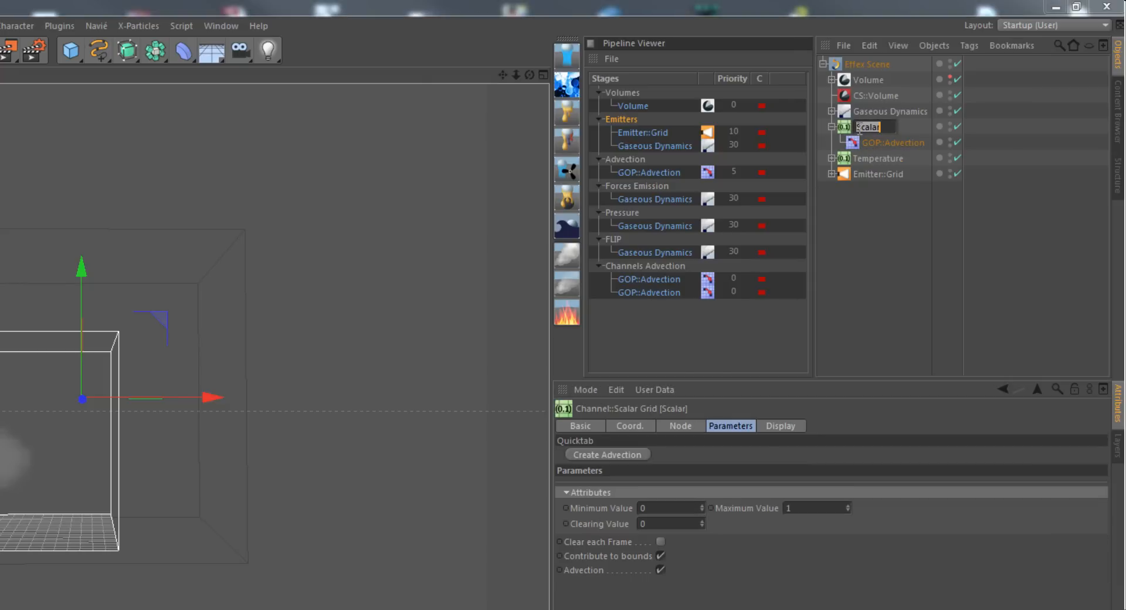
{"action": "type", "text": "Smoke"}
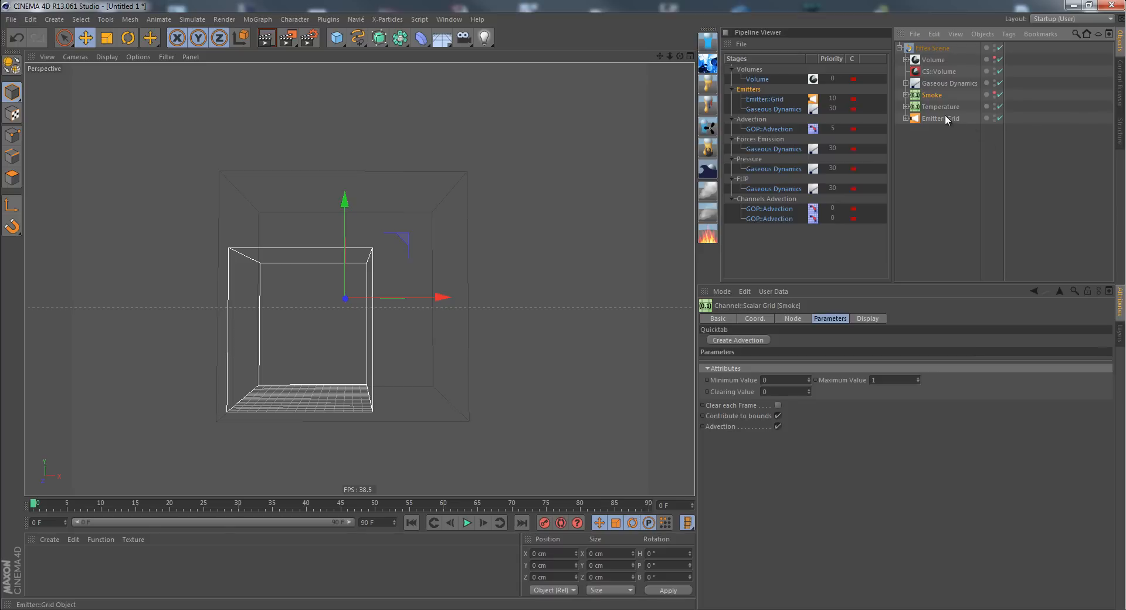
Rename the grid emitter's second container and settings to Temperature Container and Temperature Settings
{"action": "left_click", "coordinate": [940, 106]}
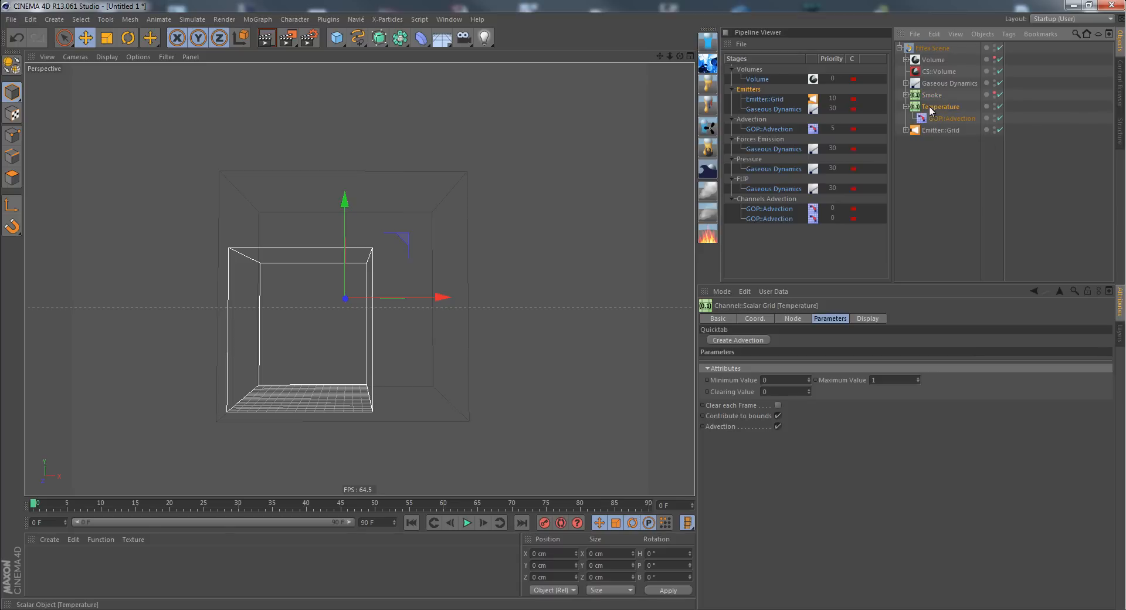
{"action": "left_click", "coordinate": [907, 131]}
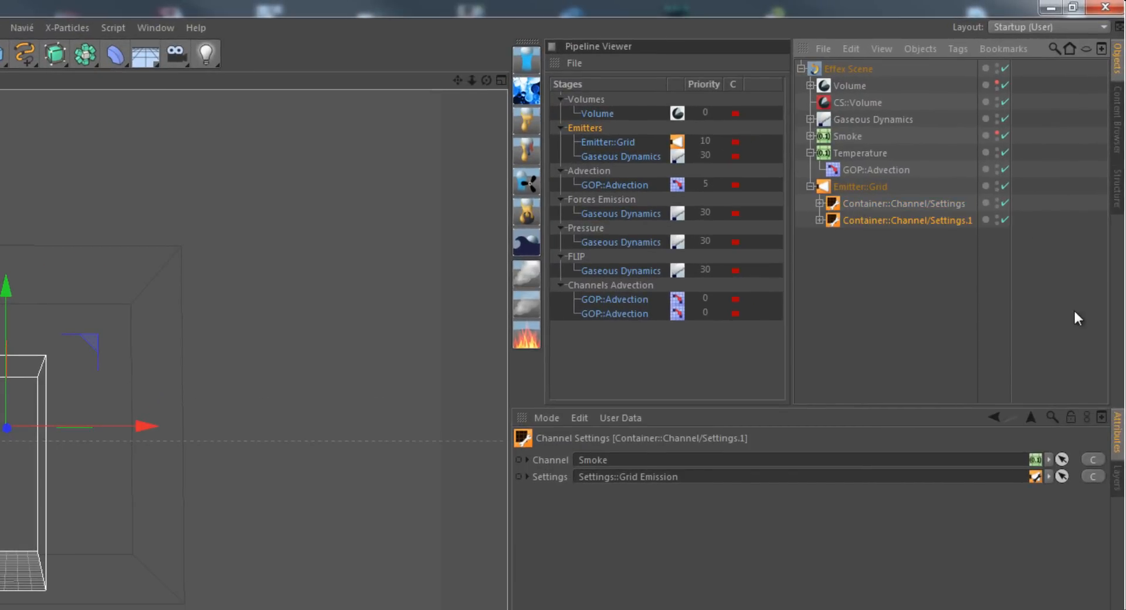
{"action": "mouse_move", "coordinate": [875, 228]}
{"action": "type", "text": "Temperature Container"}
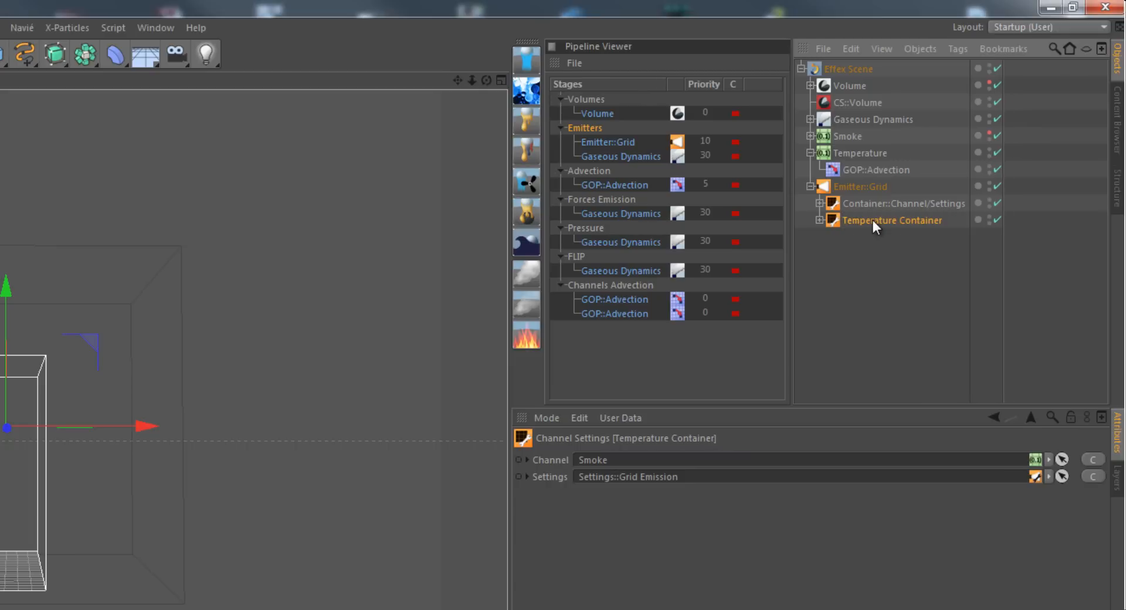
{"action": "left_click", "coordinate": [818, 220]}
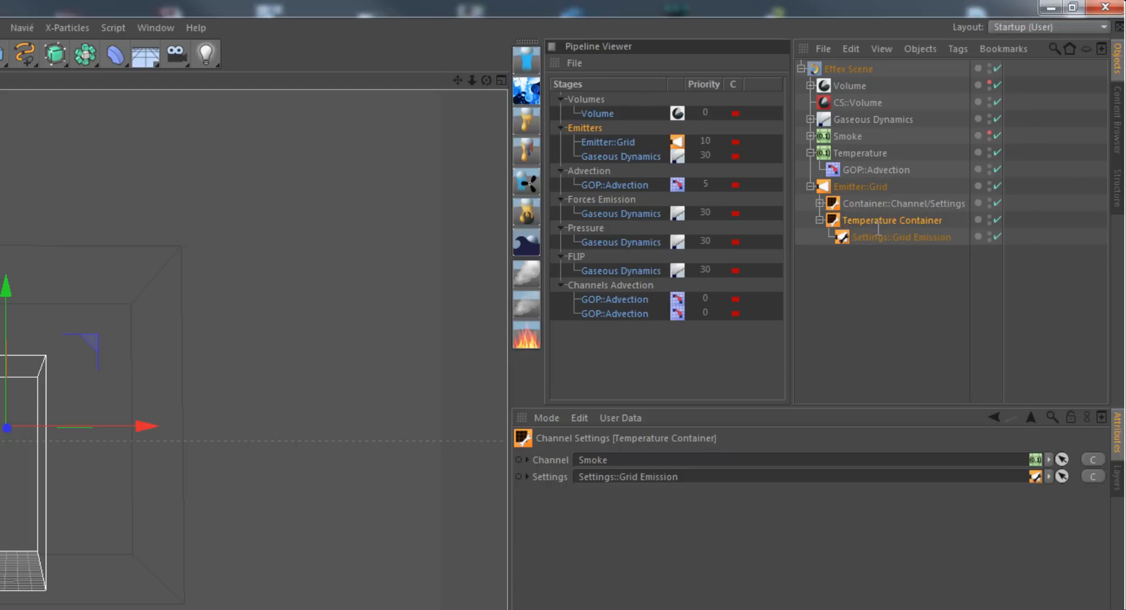
{"action": "left_click", "coordinate": [902, 236]}
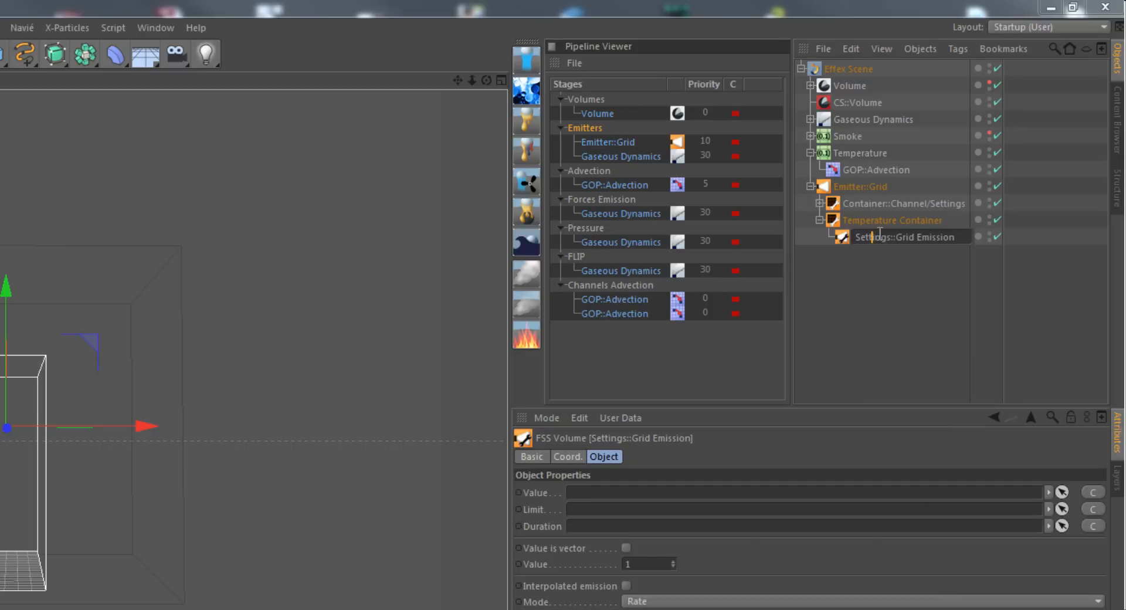
{"action": "type", "text": "Temperature Settings"}
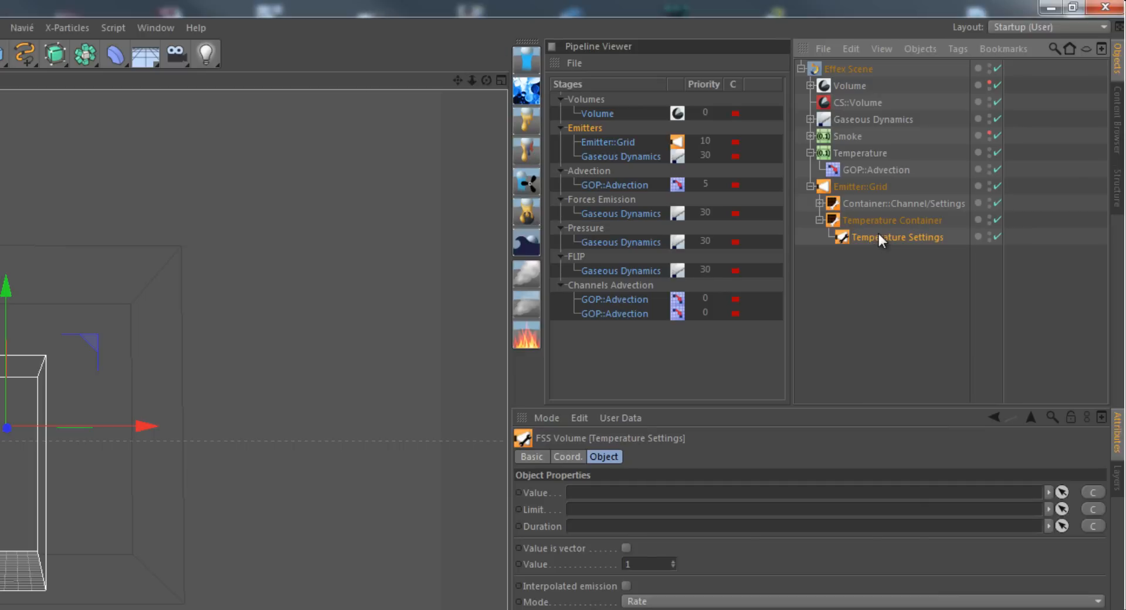
{"action": "mouse_move", "coordinate": [817, 223]}
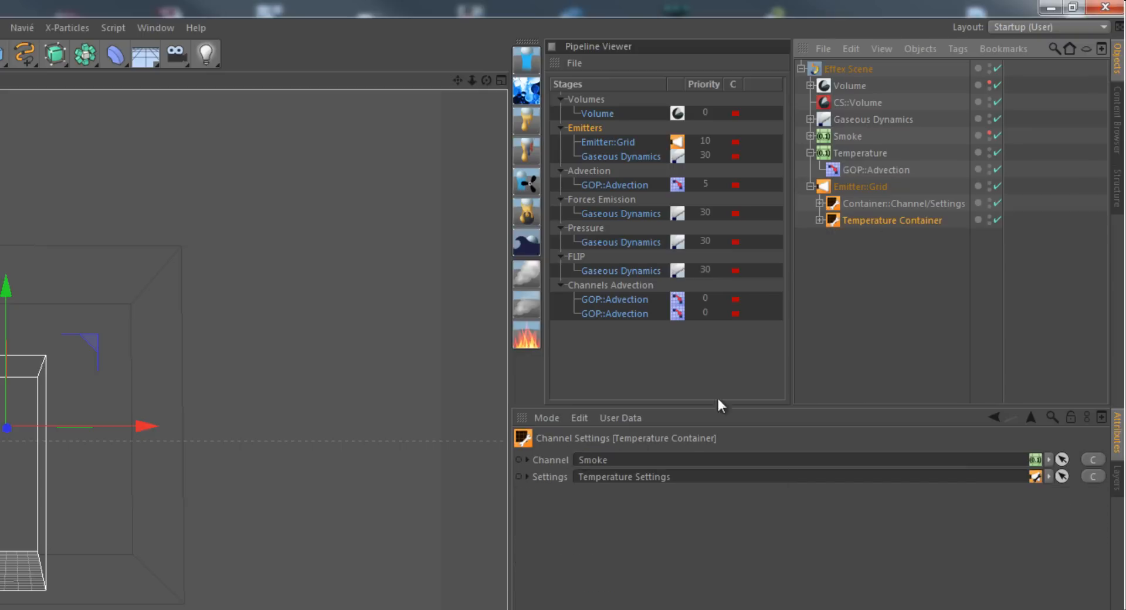
{"action": "mouse_move", "coordinate": [1091, 460]}
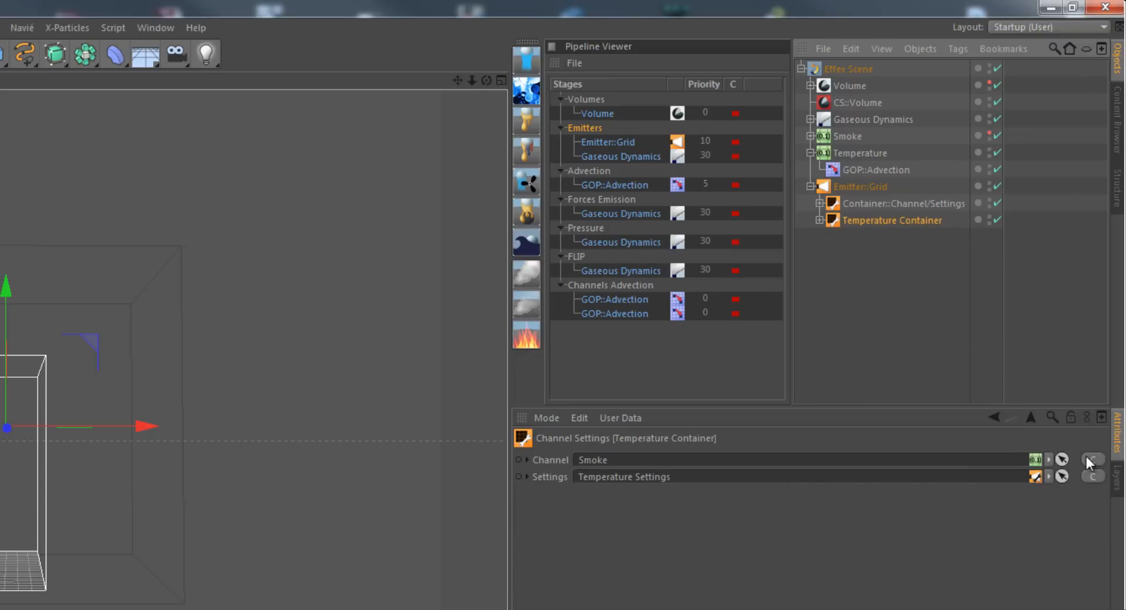
Set the Temperature Container's Channel field to the Temperature channel
{"action": "left_click", "coordinate": [1065, 456]}
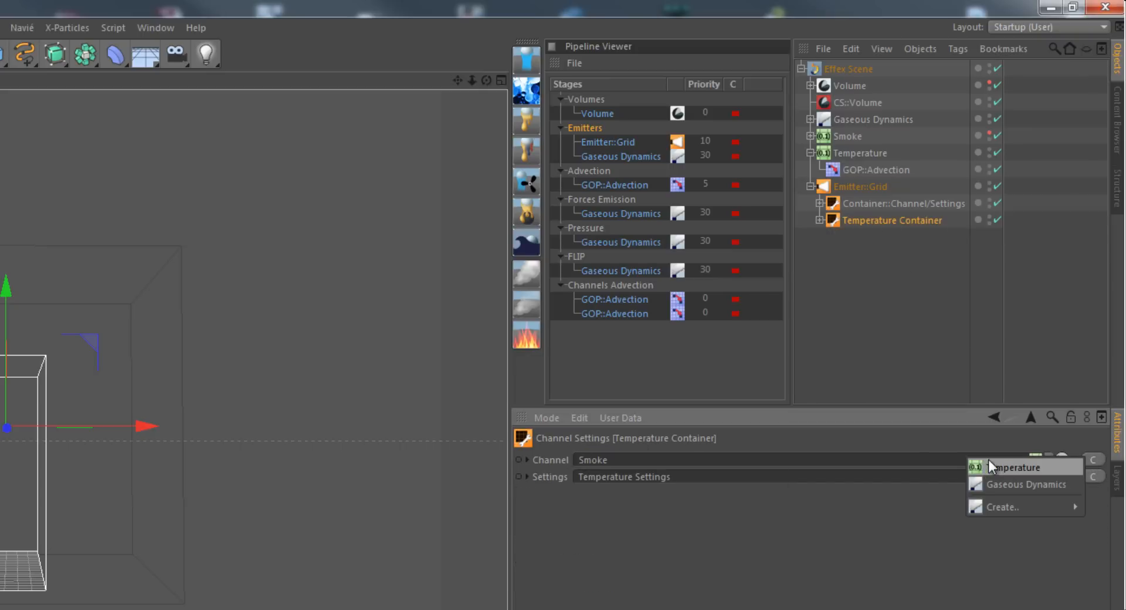
{"action": "left_click", "coordinate": [1019, 467]}
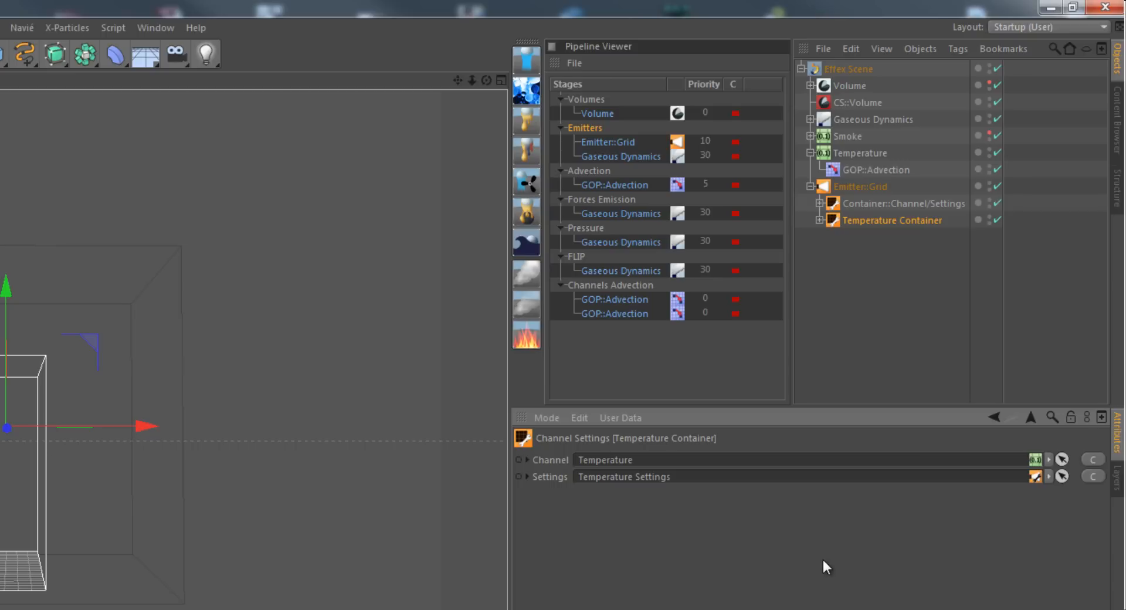
{"action": "mouse_move", "coordinate": [667, 479]}
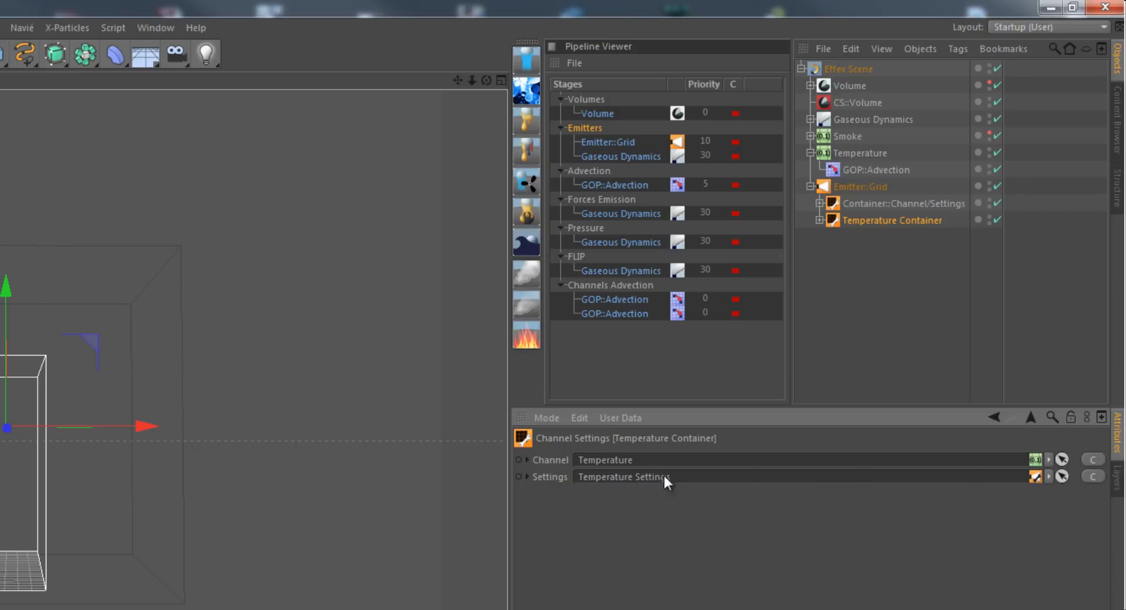
{"action": "left_click", "coordinate": [817, 220]}
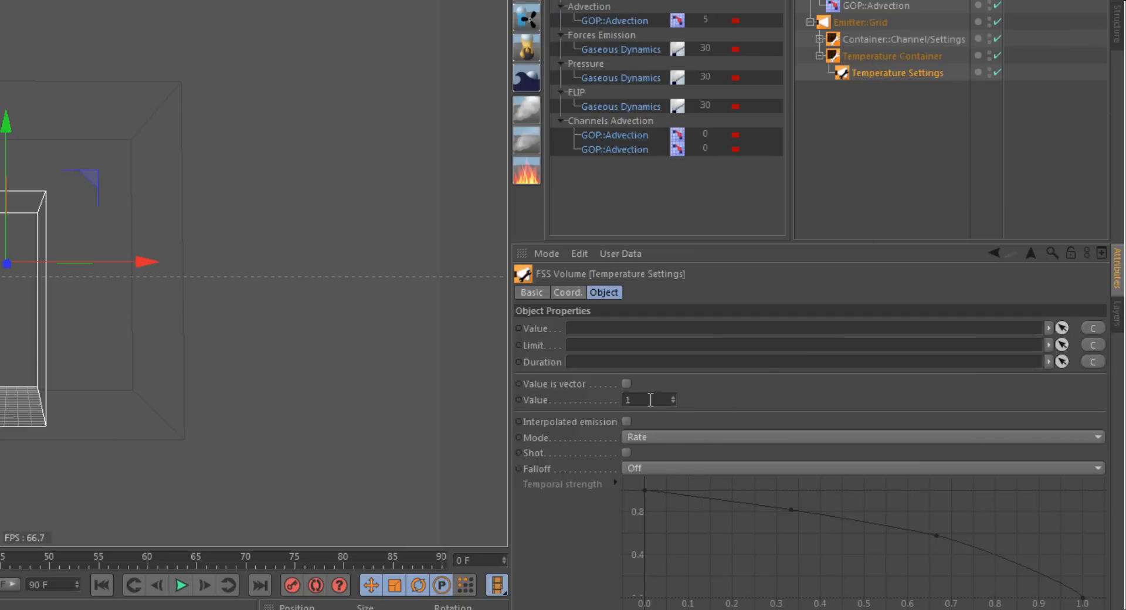
{"action": "mouse_move", "coordinate": [653, 398]}
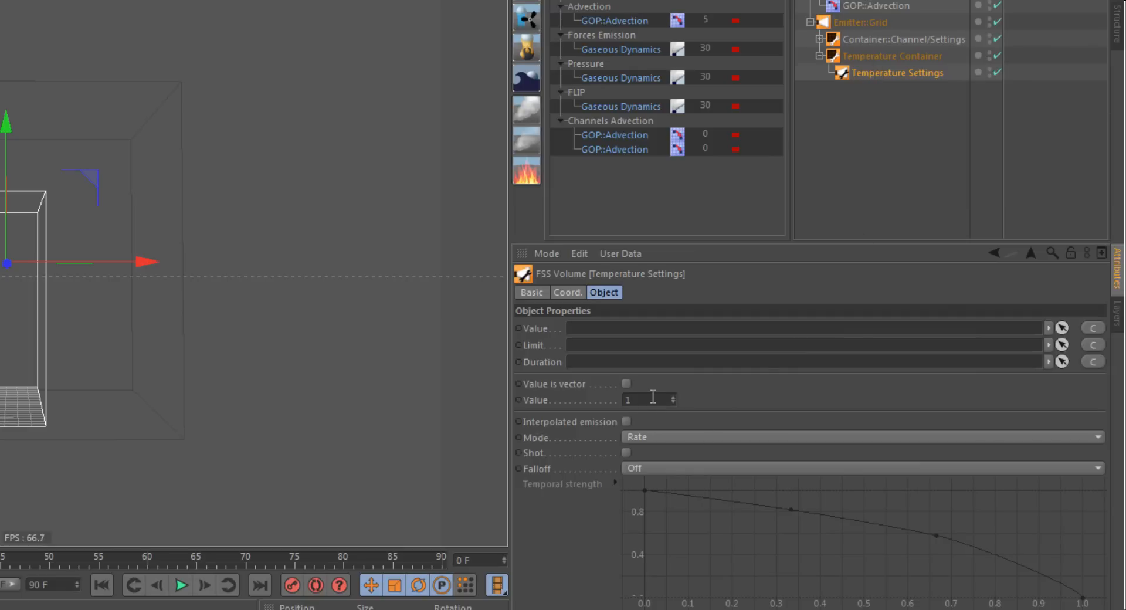
Set the Temperature Settings emission Value to 700 and enable Interpolated emission
{"action": "left_click", "coordinate": [643, 400]}
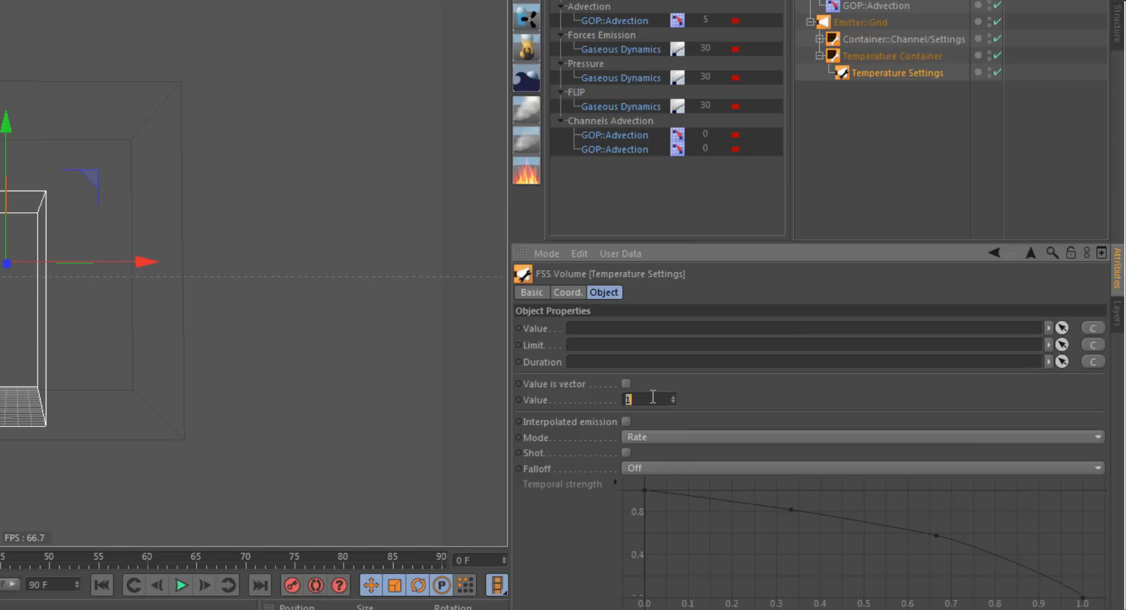
{"action": "type", "text": "7"}
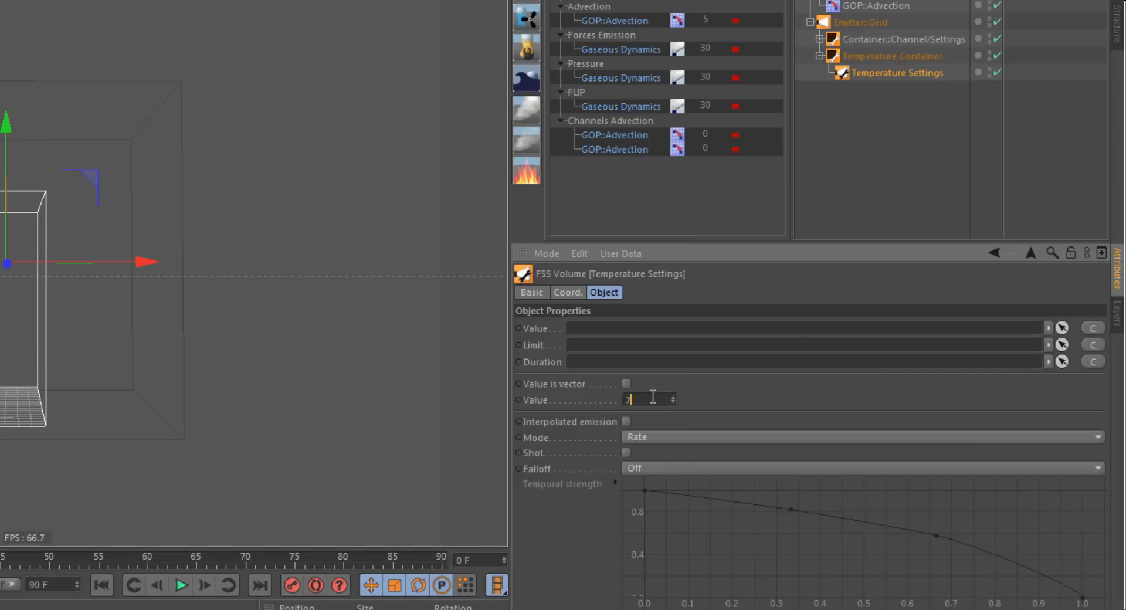
{"action": "type", "text": "00"}
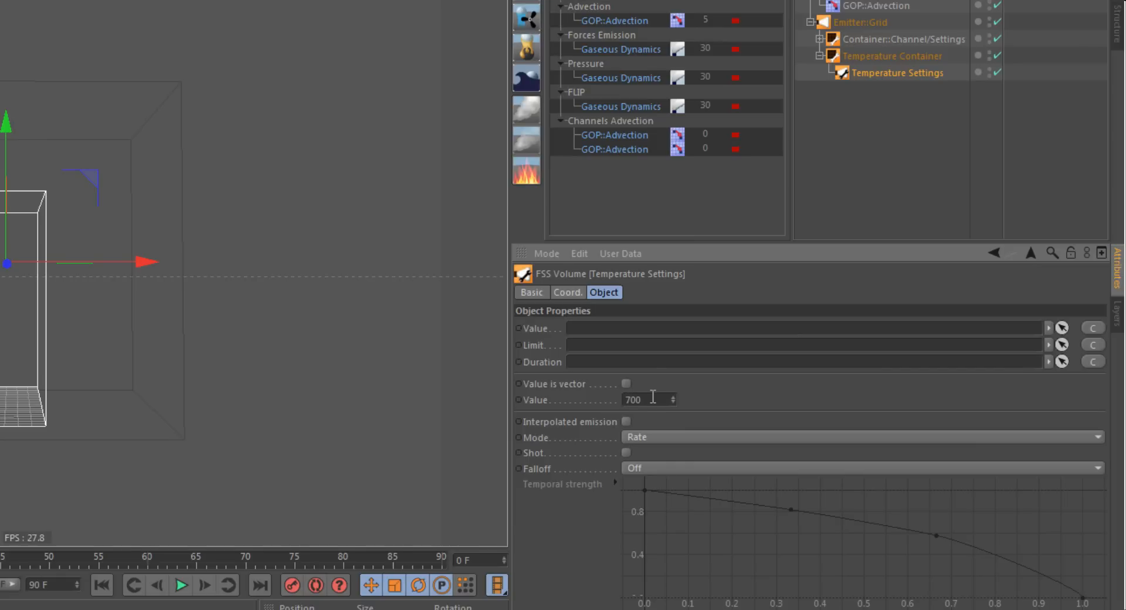
{"action": "left_click", "coordinate": [626, 422]}
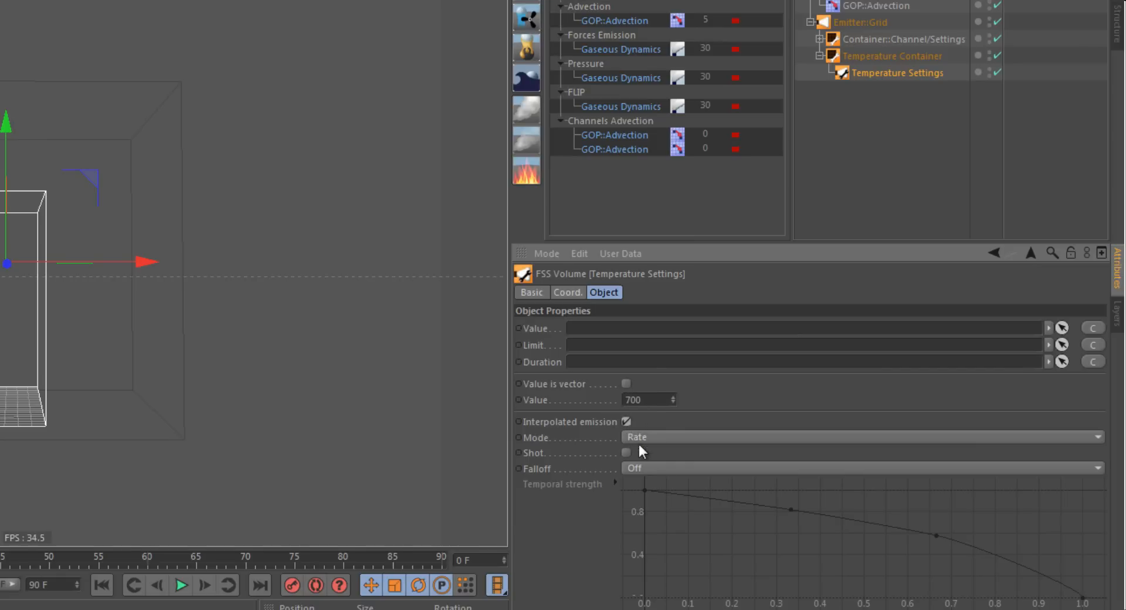
{"action": "left_click", "coordinate": [626, 453]}
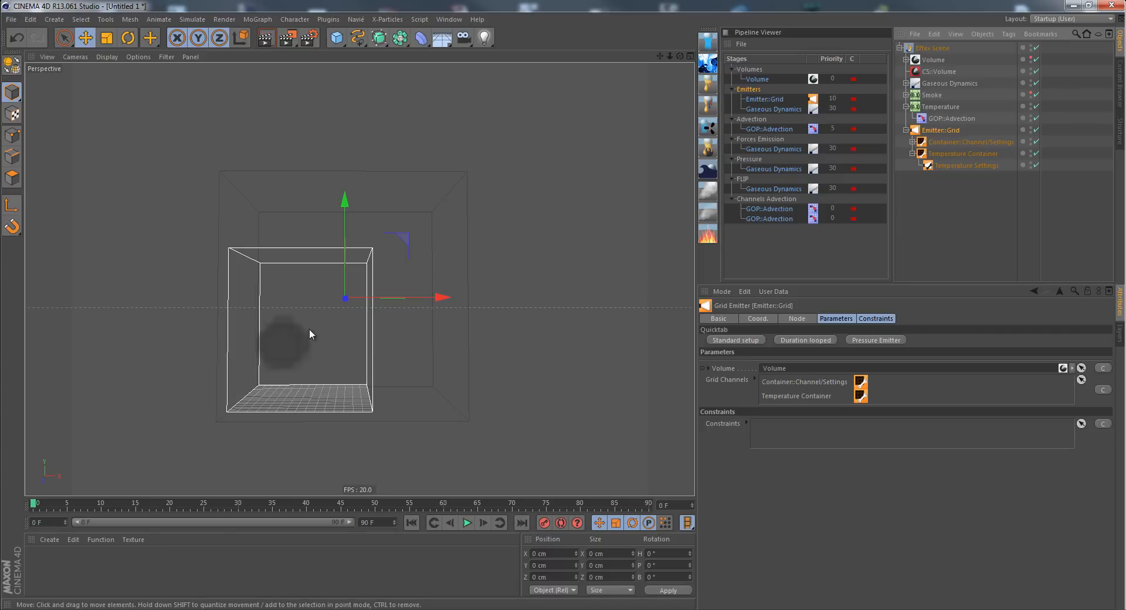
{"action": "mouse_move", "coordinate": [297, 325]}
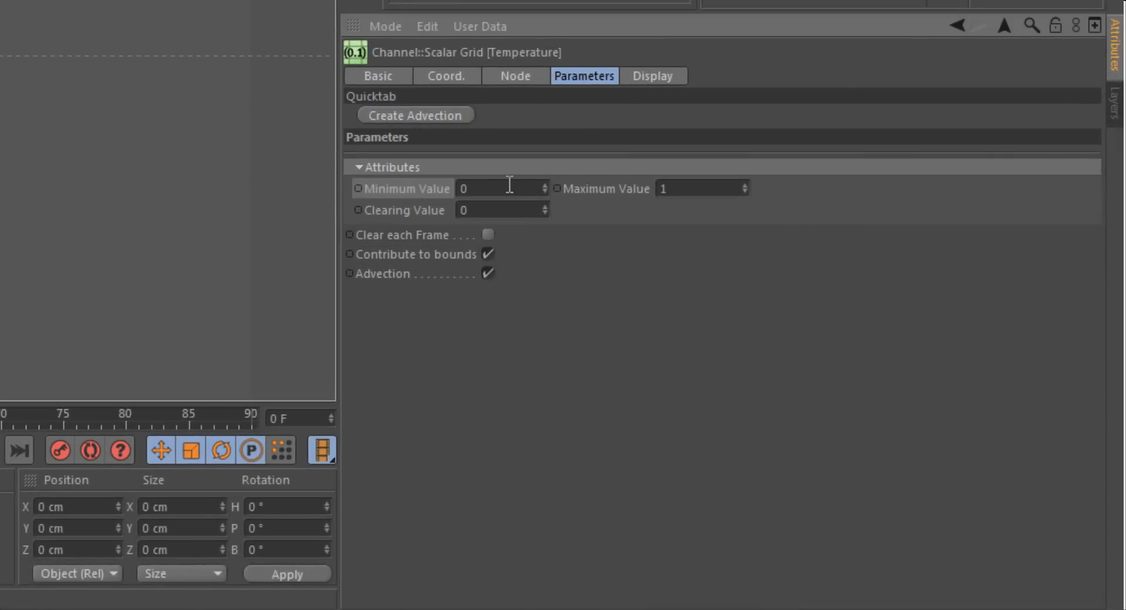
{"action": "mouse_move", "coordinate": [631, 211]}
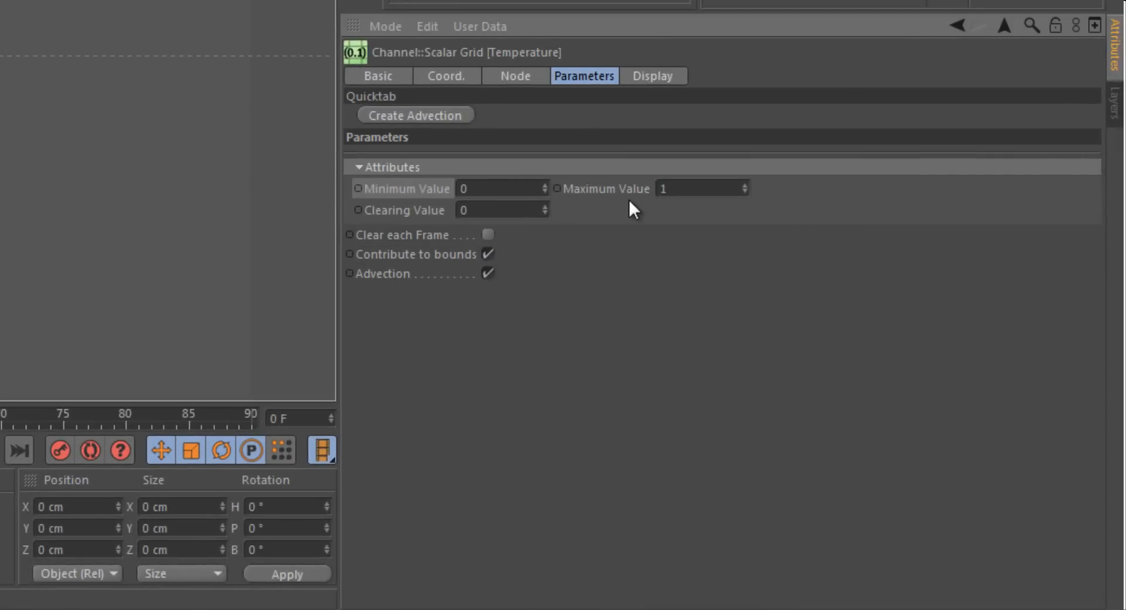
Change the Temperature Scalar Grid's Maximum Value from 1 to 2000
{"action": "left_click", "coordinate": [667, 189]}
{"action": "type", "text": "2000"}
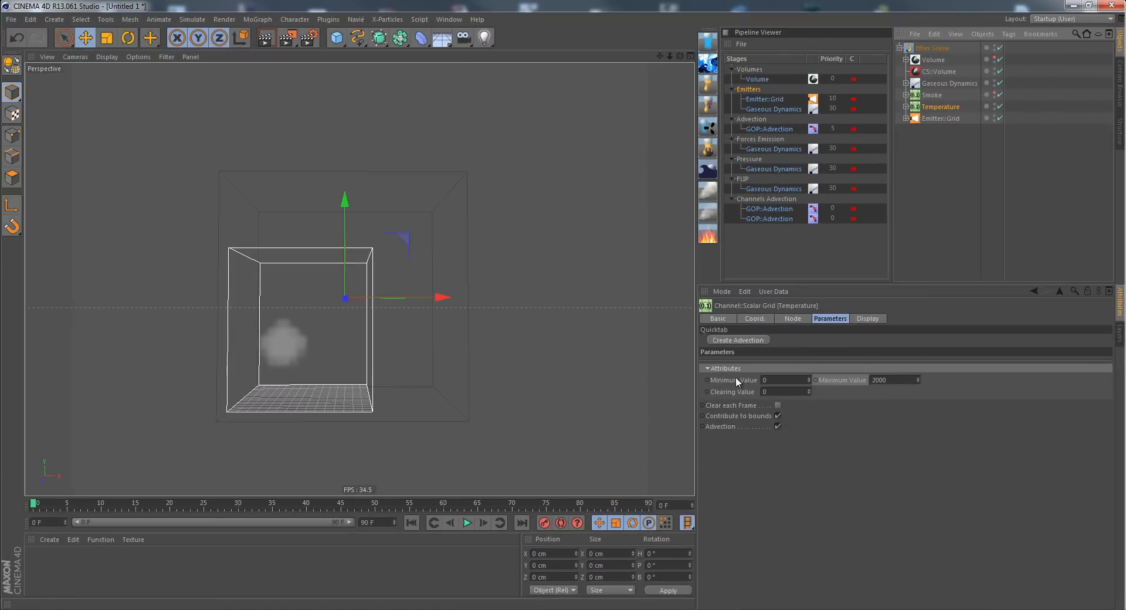
Preview the simulation and display the Temperature channel's GOP::Advection settings
{"action": "left_click", "coordinate": [465, 523]}
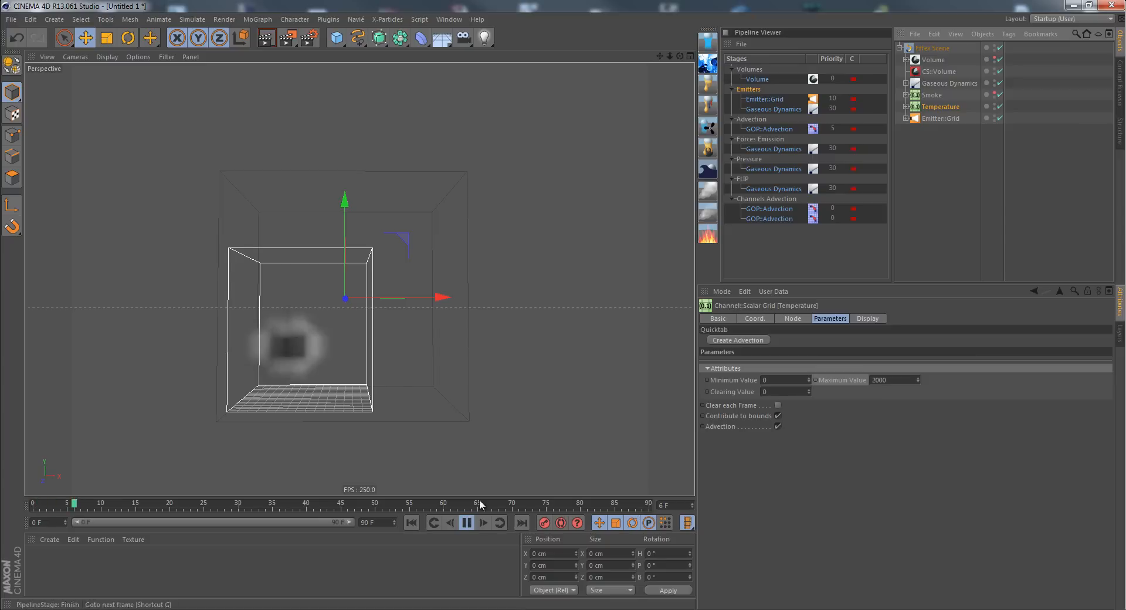
{"action": "left_click", "coordinate": [467, 523]}
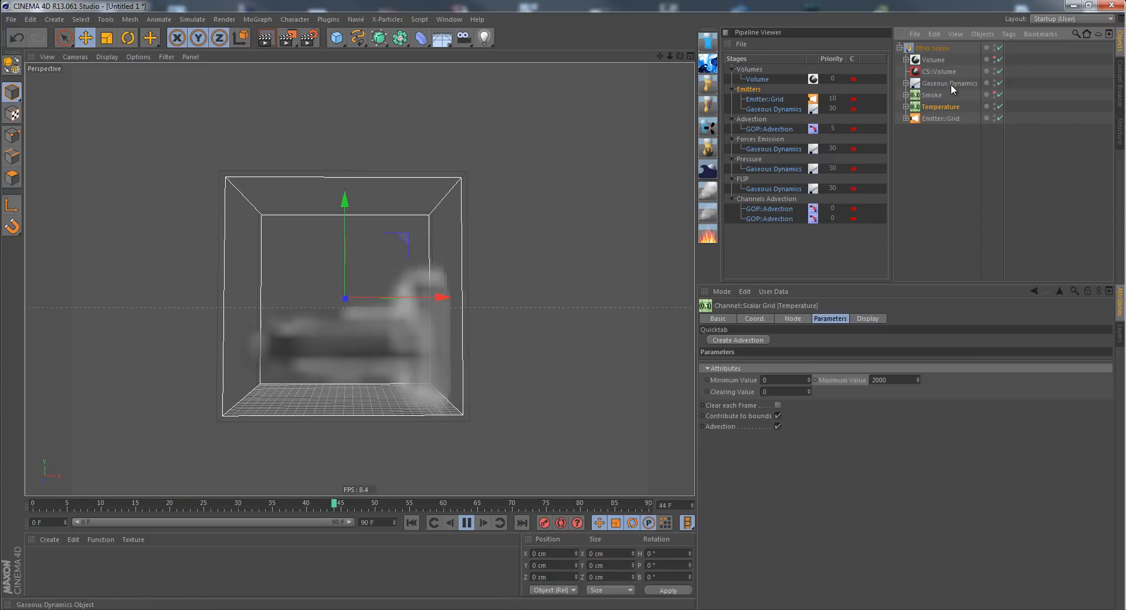
{"action": "left_click", "coordinate": [950, 83]}
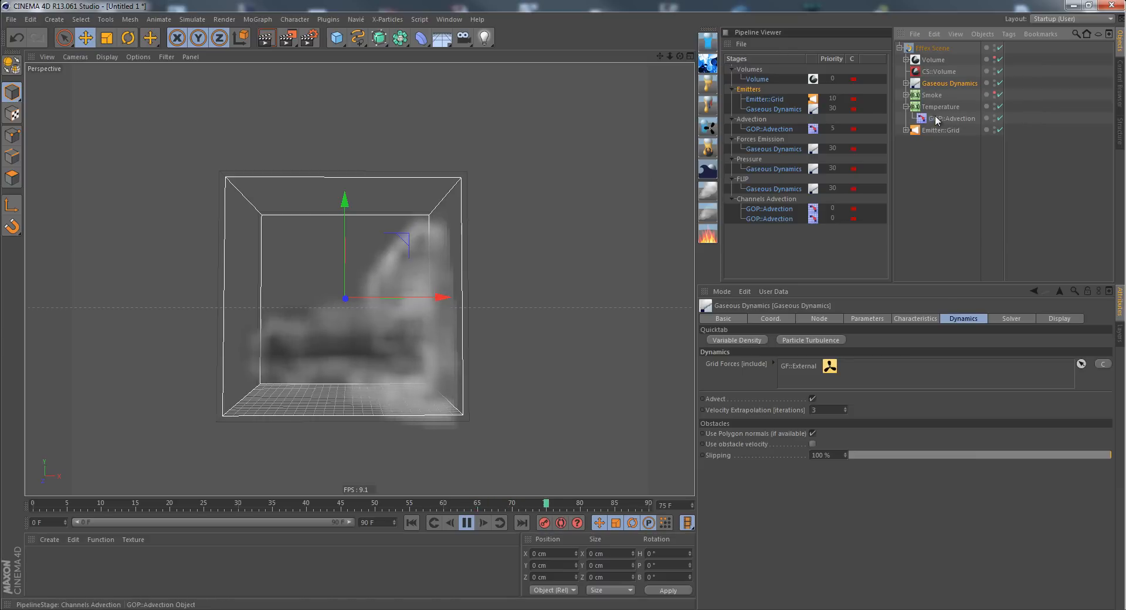
{"action": "left_click", "coordinate": [953, 118]}
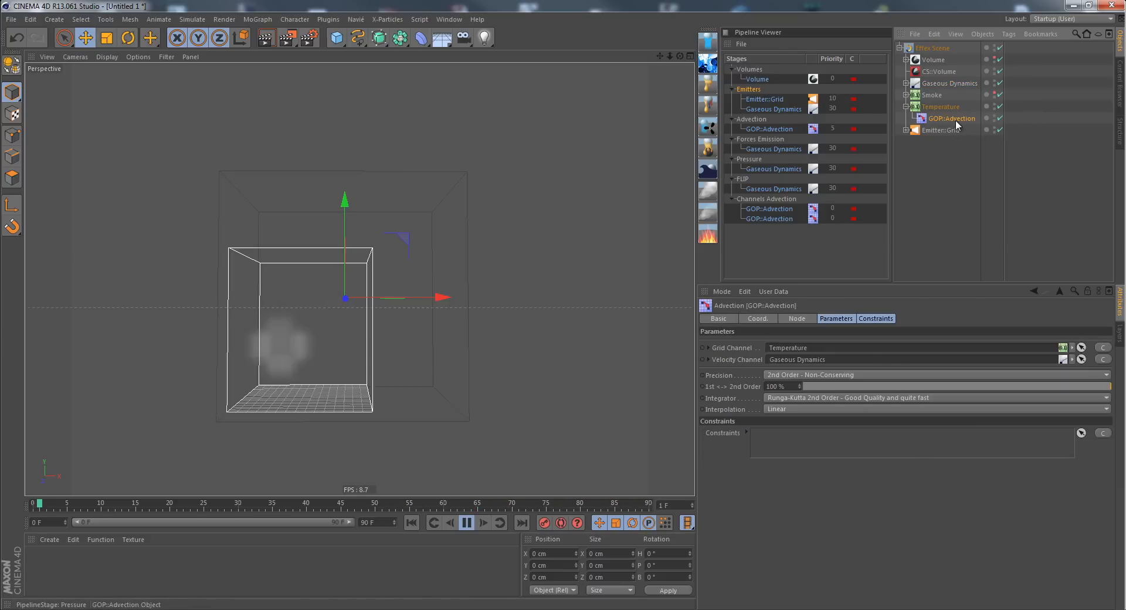
Replay the simulation, pause it, and return to frame 0
{"action": "left_click", "coordinate": [466, 524]}
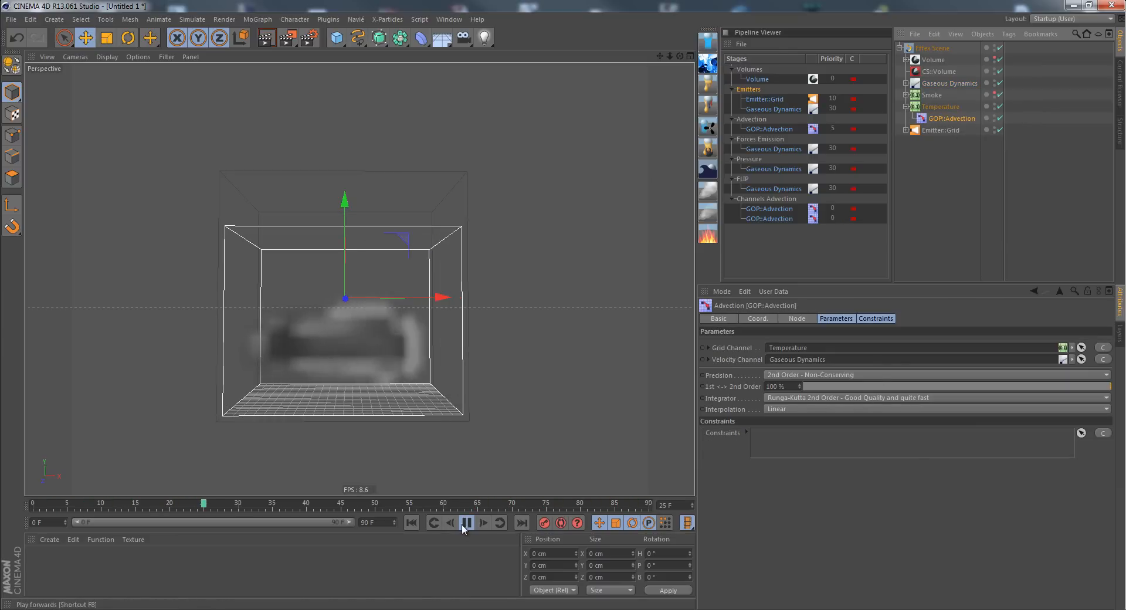
{"action": "left_click", "coordinate": [466, 523]}
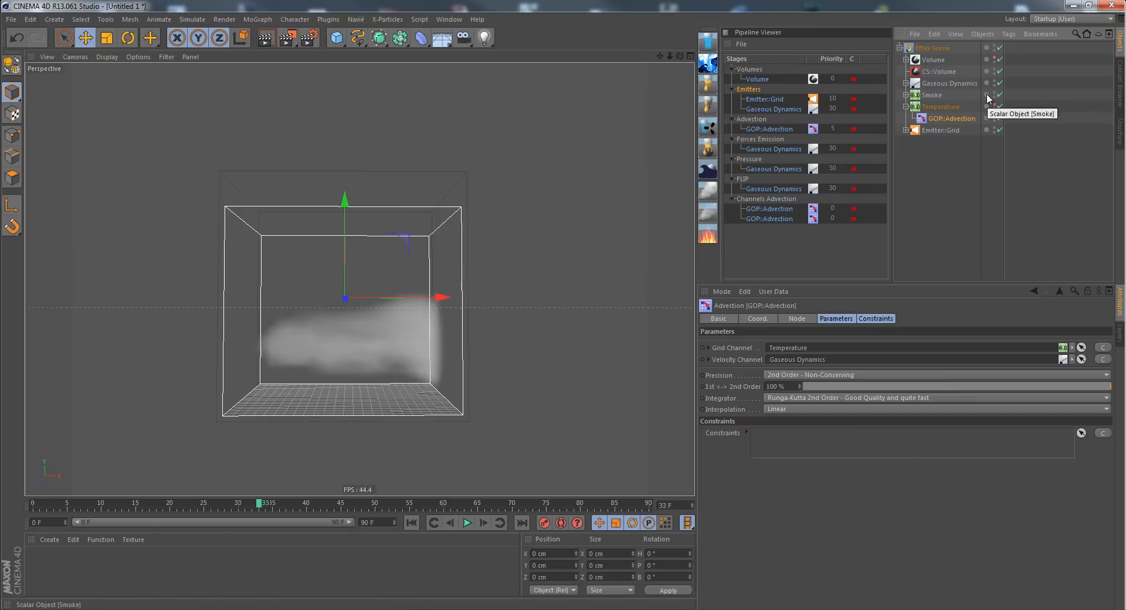
{"action": "left_click", "coordinate": [411, 523]}
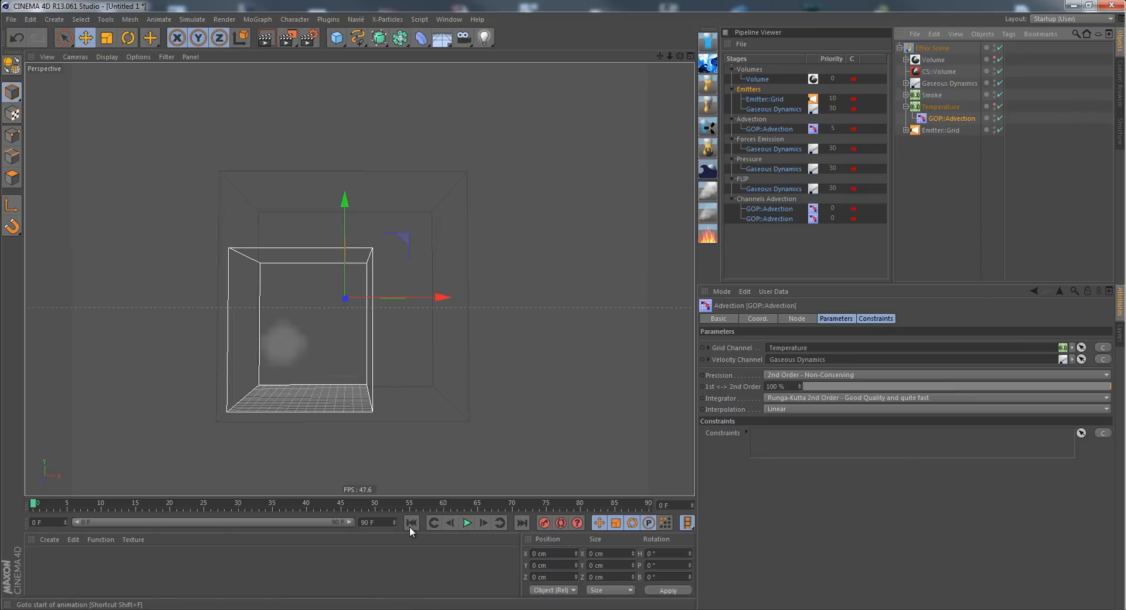
{"action": "mouse_move", "coordinate": [412, 533]}
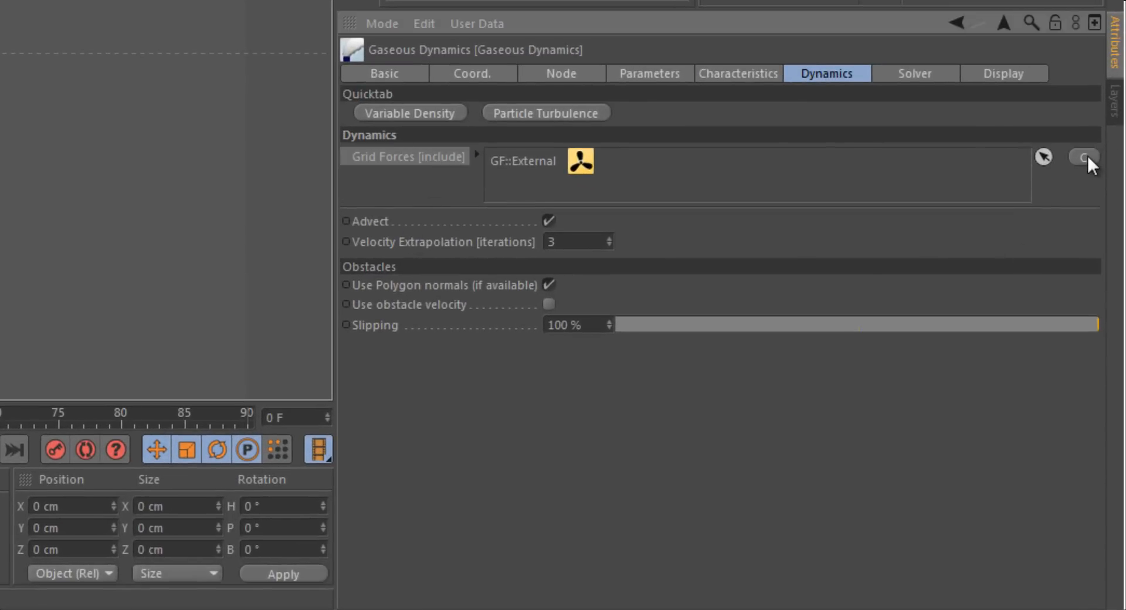
Create a DF::Buoyancy grid force using the Temperature and Smoke channels, with Rising 0.015
{"action": "left_click", "coordinate": [1090, 158]}
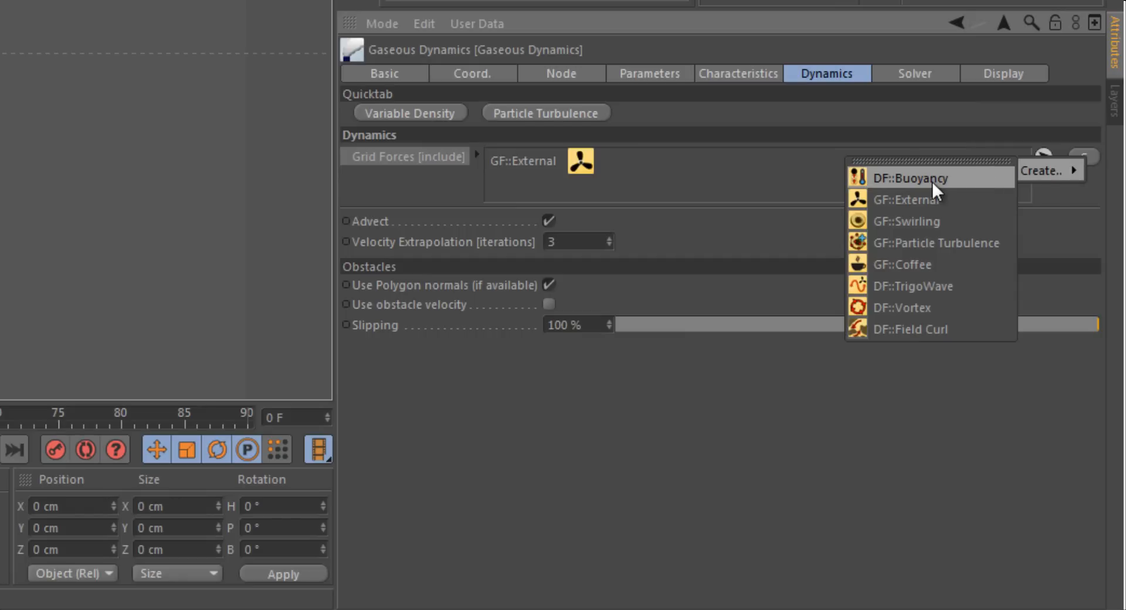
{"action": "left_click", "coordinate": [908, 178]}
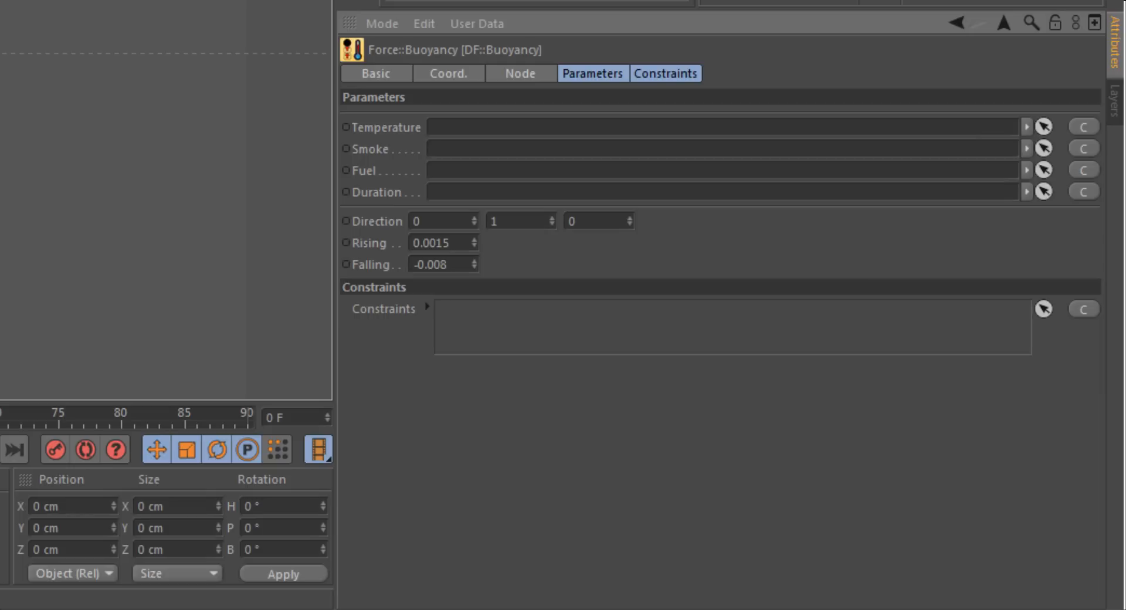
{"action": "mouse_move", "coordinate": [419, 135]}
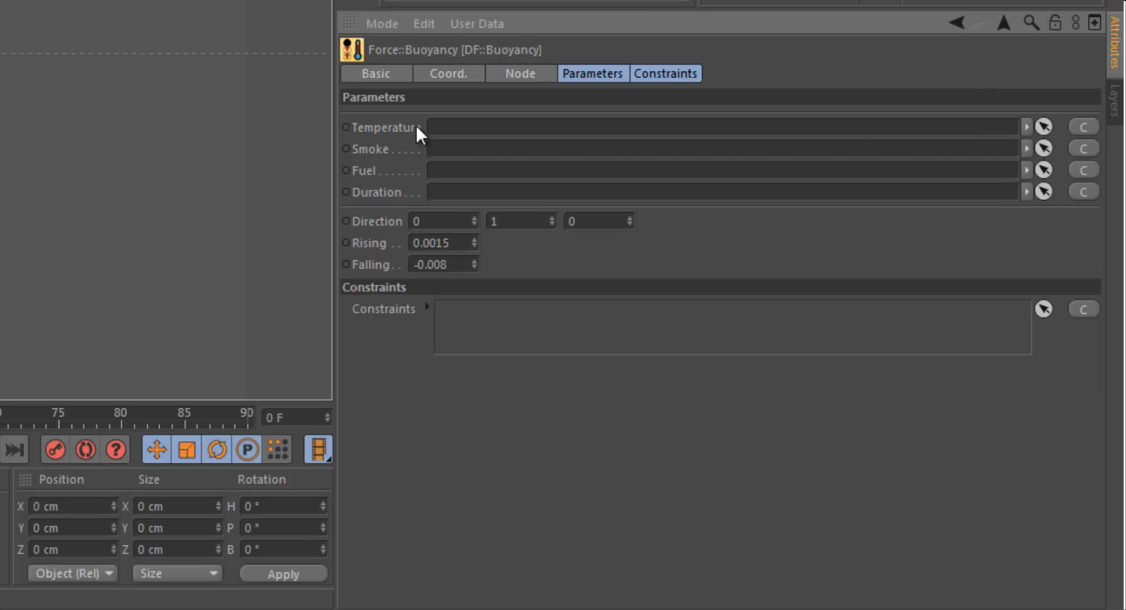
{"action": "mouse_move", "coordinate": [568, 137]}
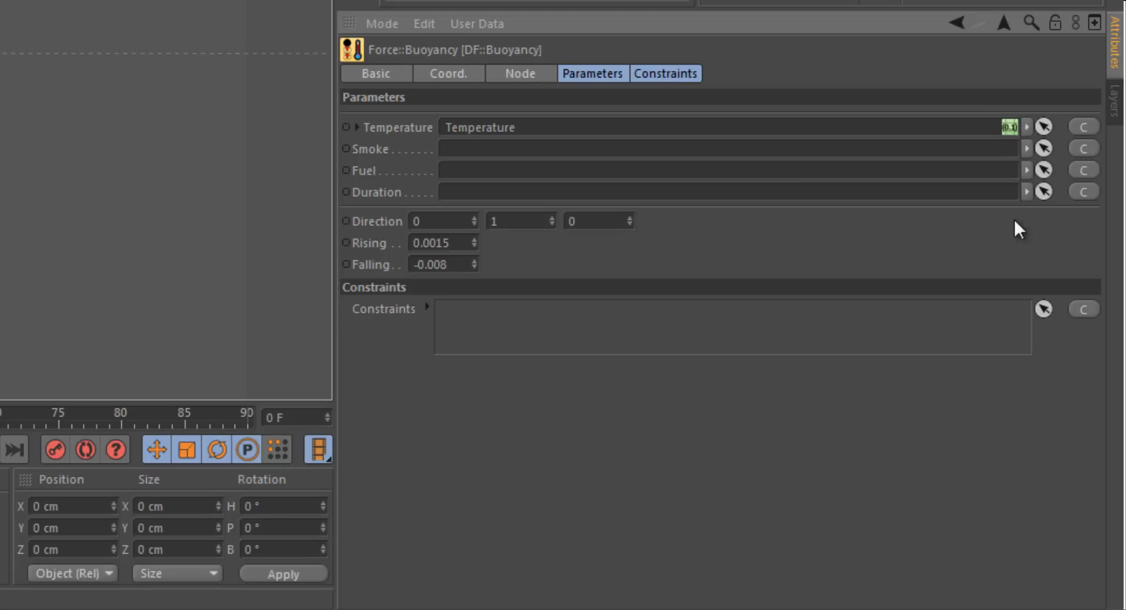
{"action": "left_click", "coordinate": [1046, 143]}
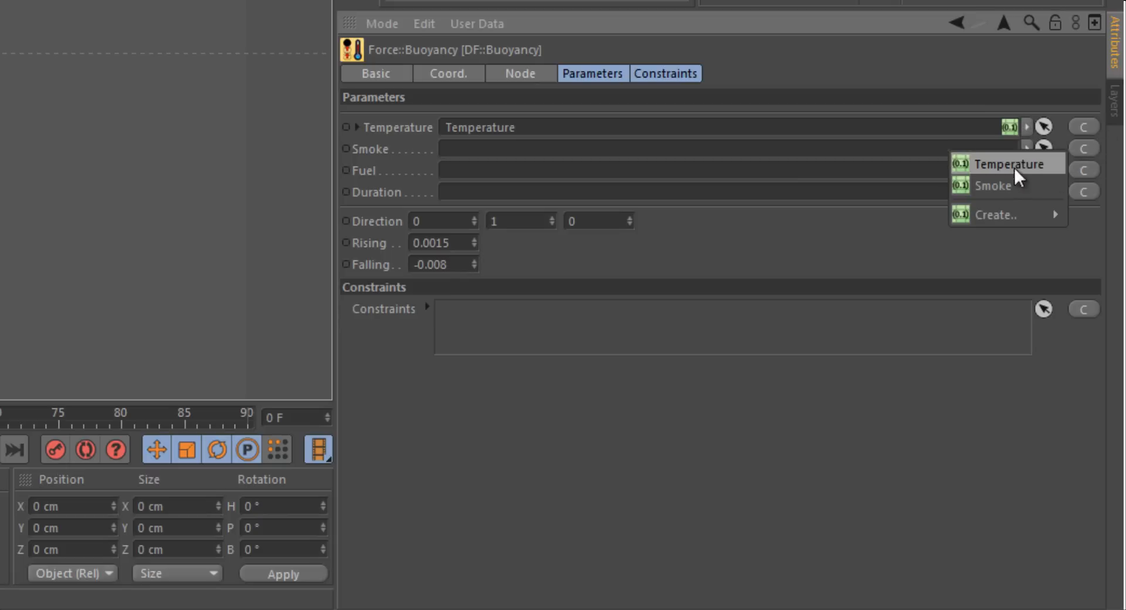
{"action": "left_click", "coordinate": [999, 189]}
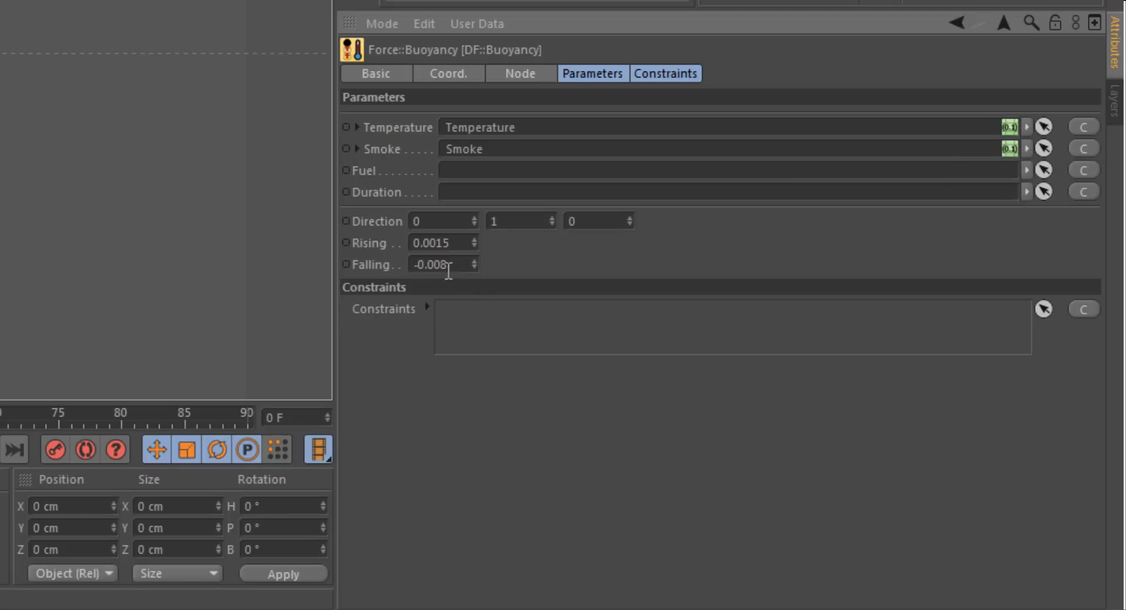
{"action": "left_click", "coordinate": [439, 242]}
{"action": "type", "text": "0.015"}
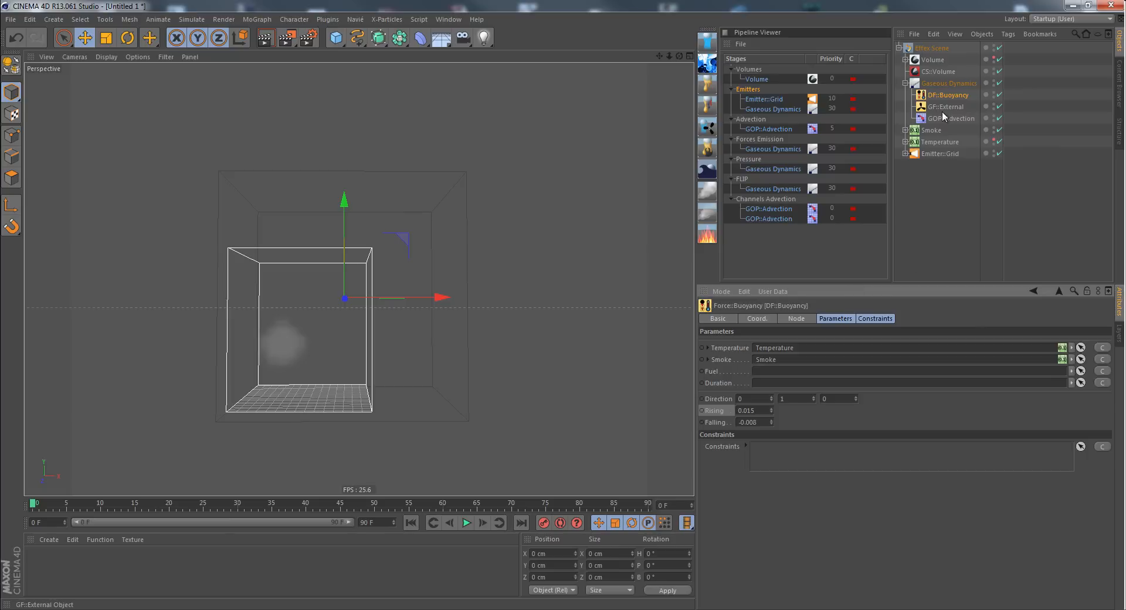
Play the simulation to watch the smoke rise diagonally under buoyancy
{"action": "left_click", "coordinate": [465, 523]}
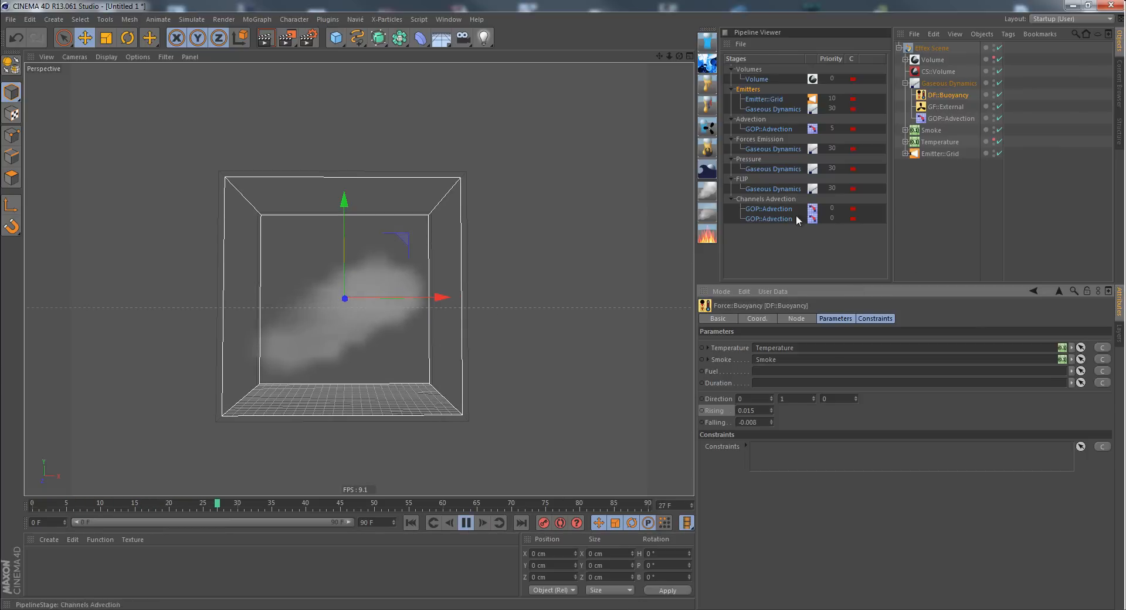
{"action": "left_click", "coordinate": [465, 523]}
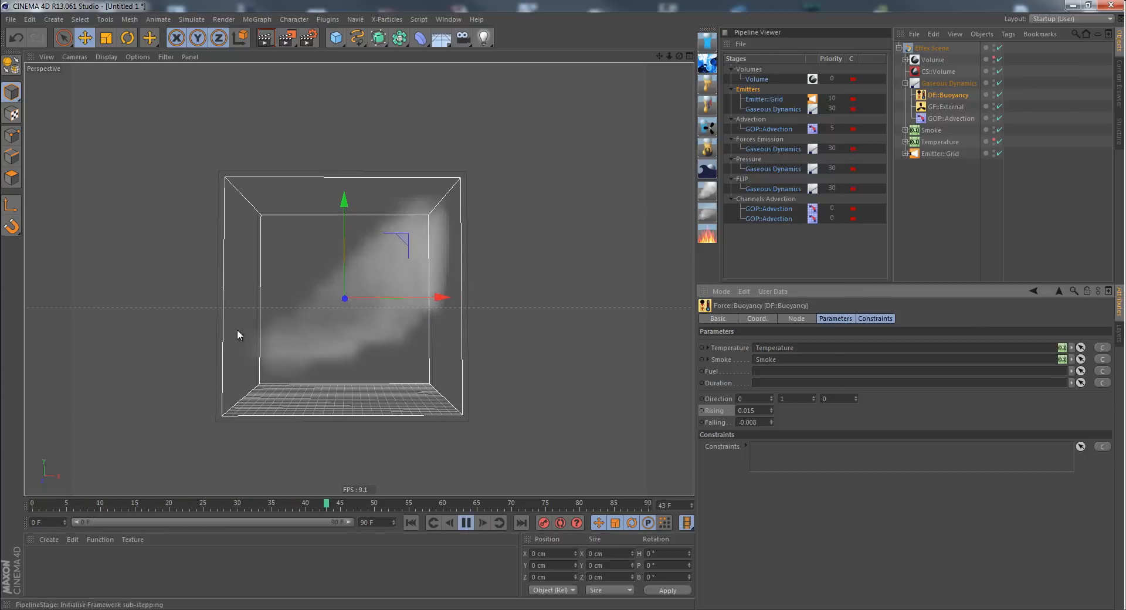